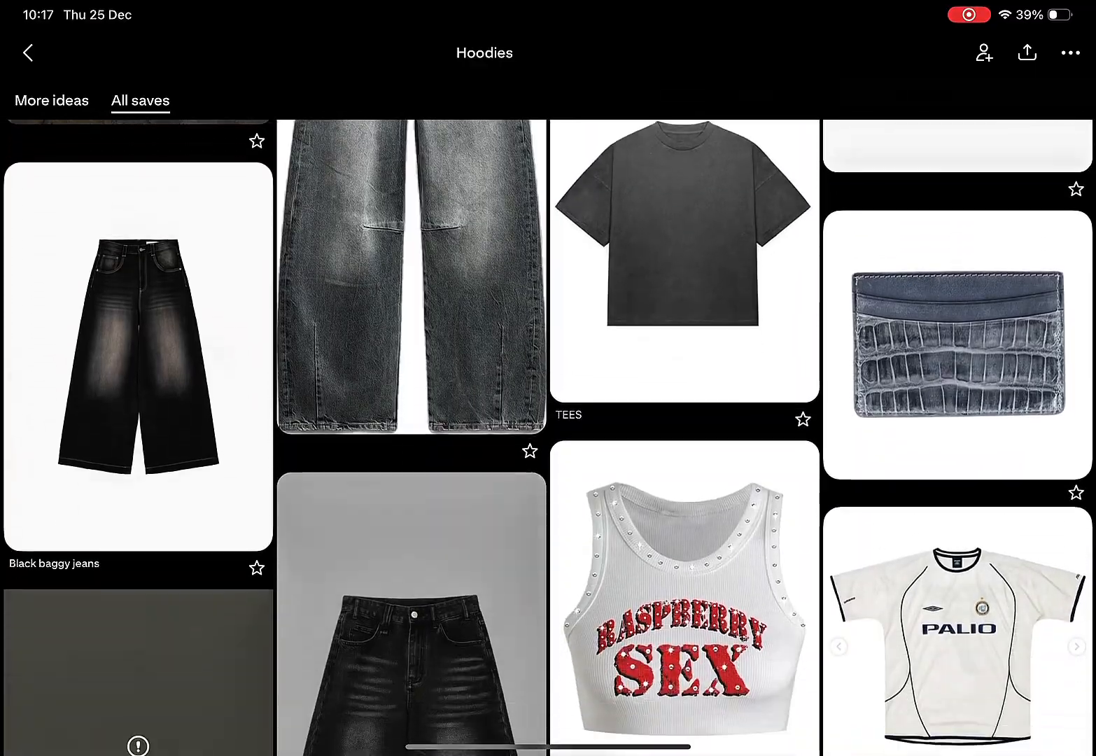
- Browse the Pinterest Hoodies board for reference, then open the Procreate outfit Stack
scroll(down, 3)
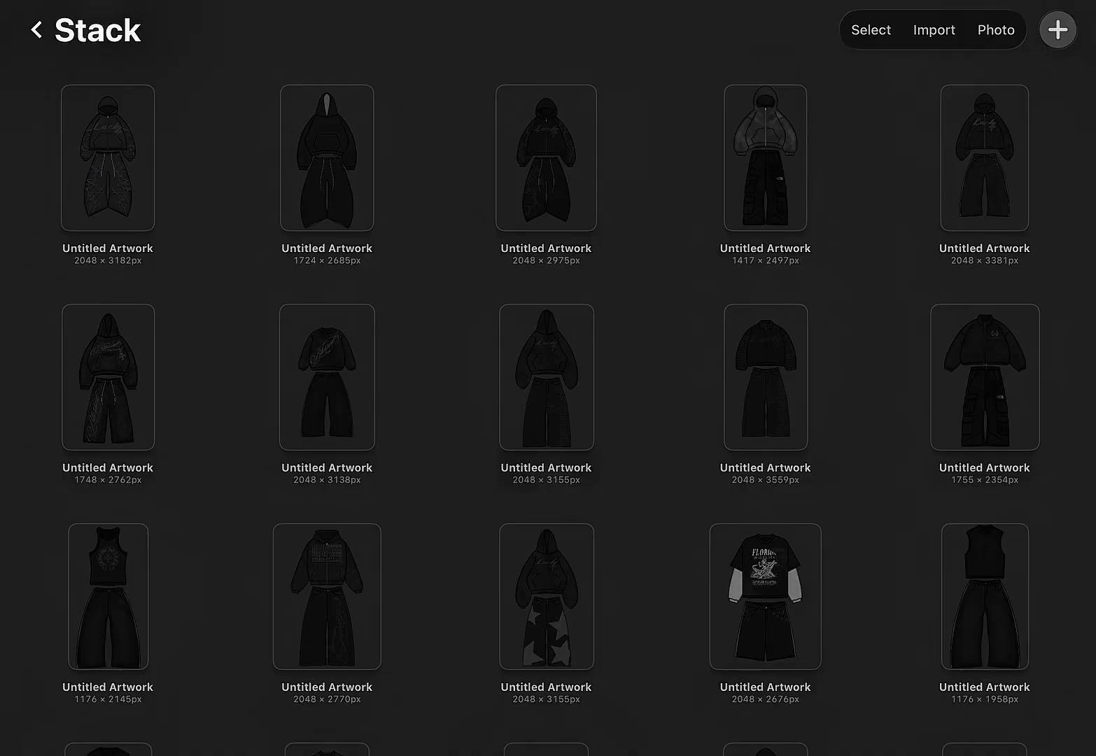
- Create a square canvas and insert the light blue zip-up hoodie photo, scaled up
click(1058, 29)
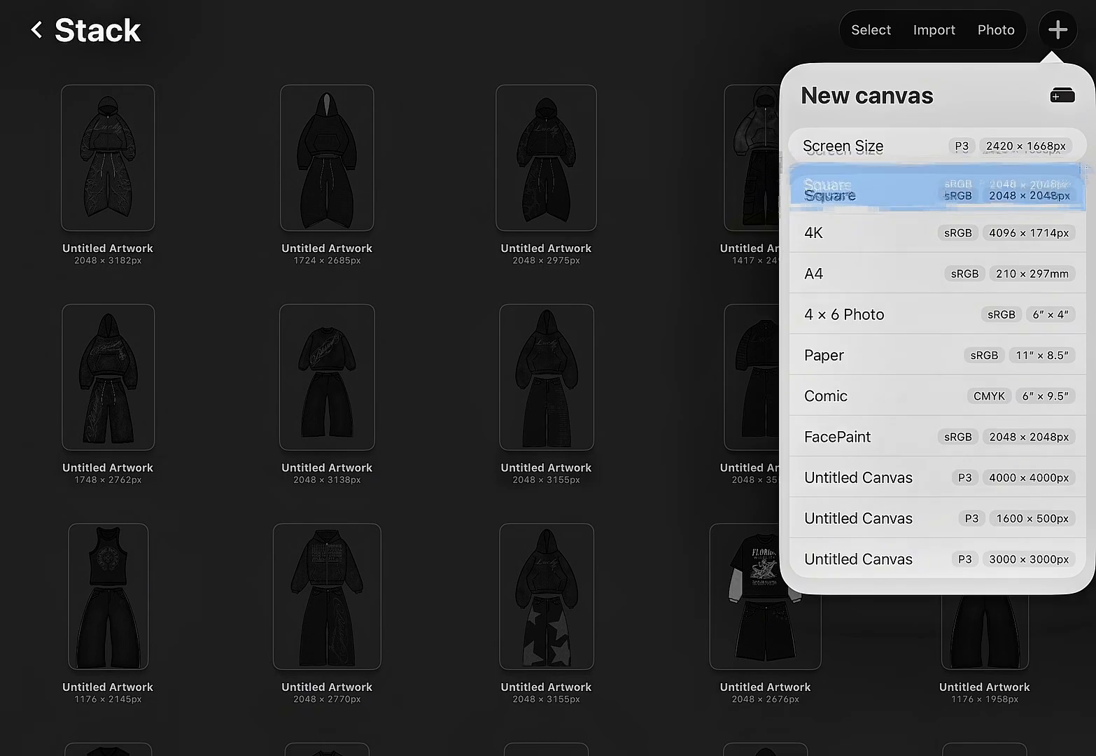
click(830, 195)
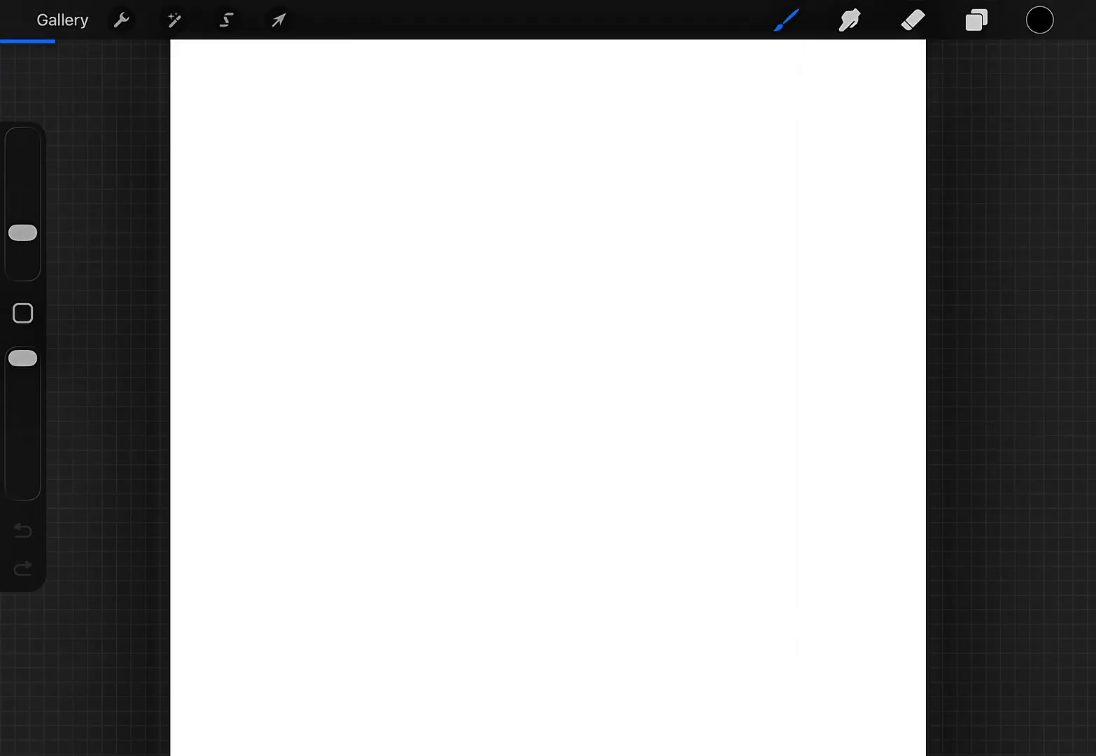
click(120, 19)
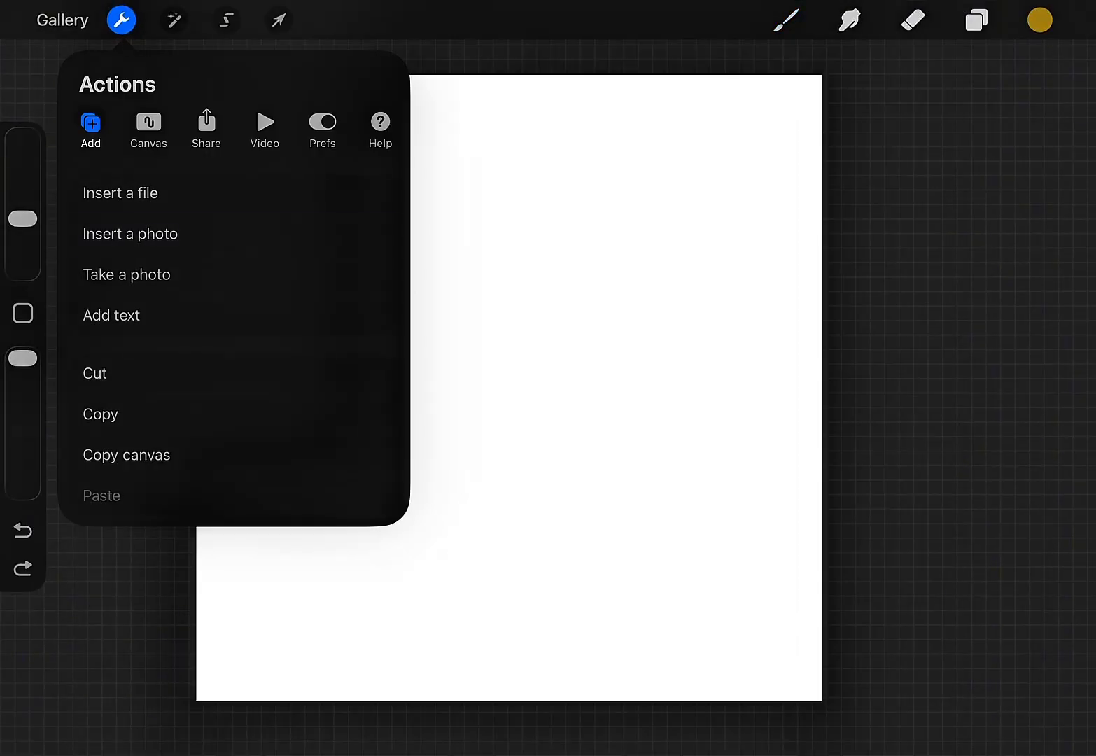
click(129, 233)
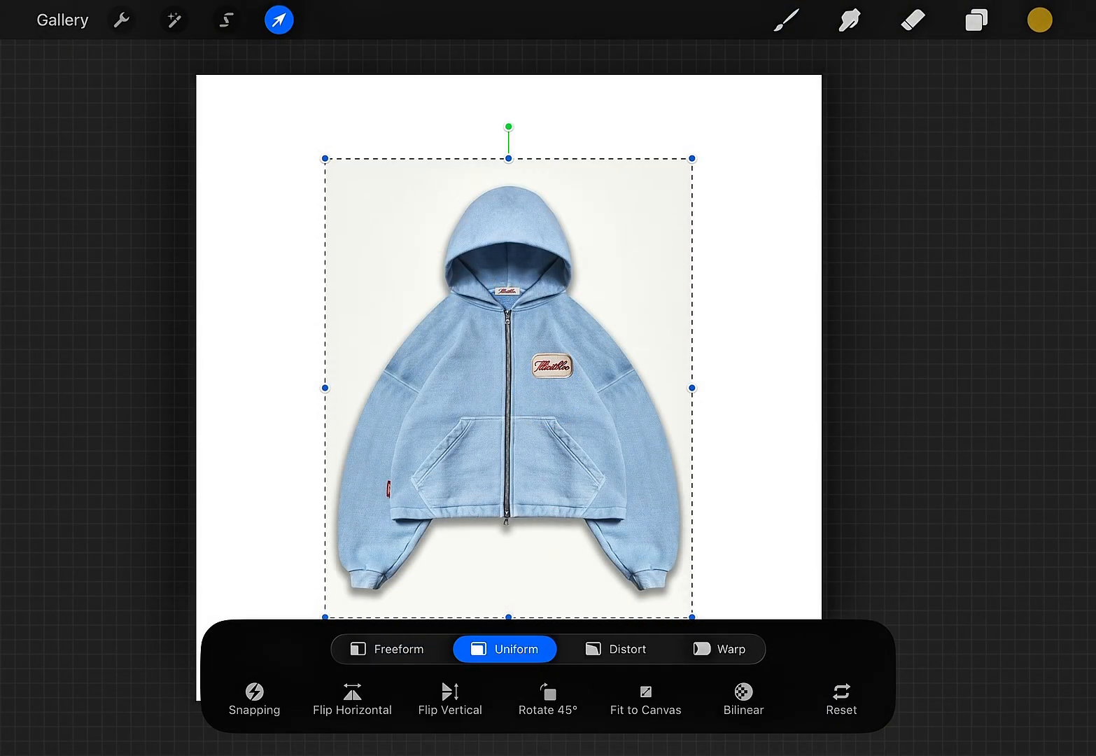
click(121, 19)
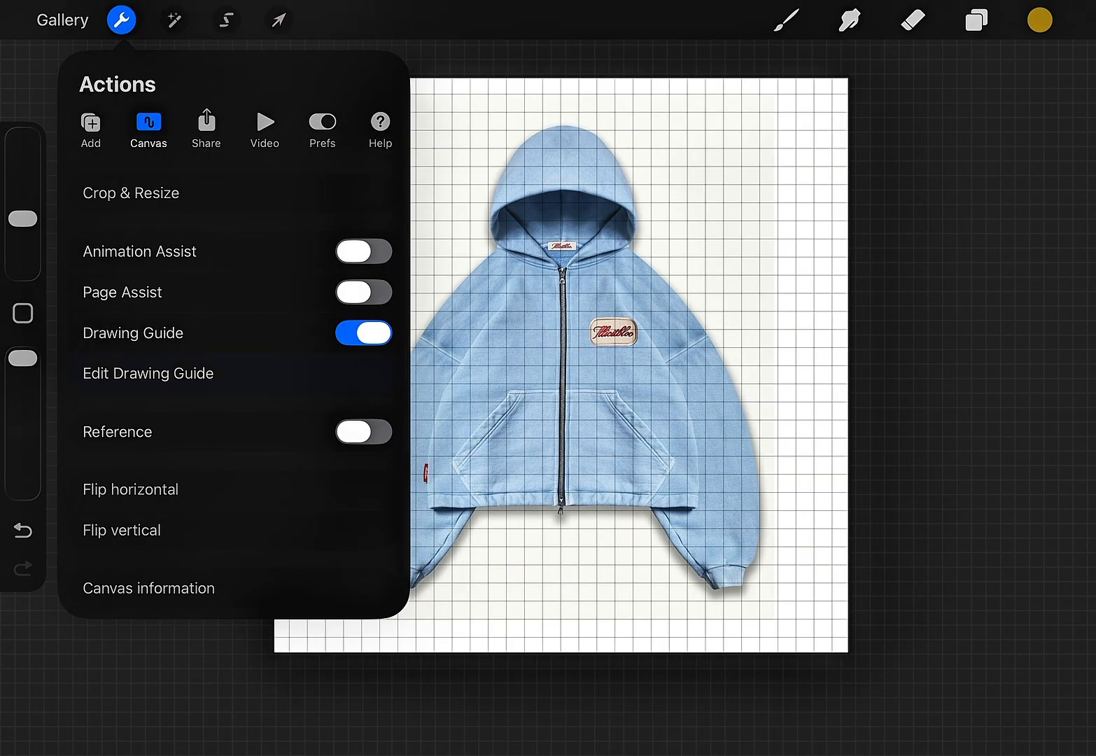
- Add a teal vertical symmetry guide through the hoodie centre, with the photo layer assisted
click(147, 373)
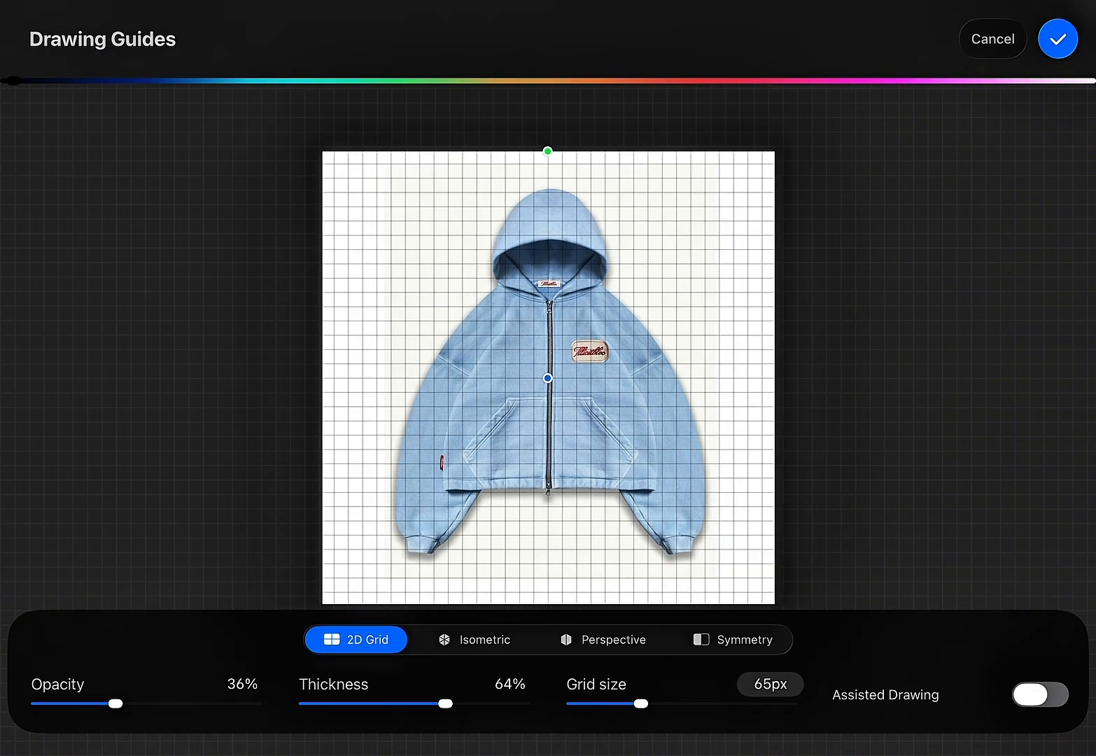
click(734, 639)
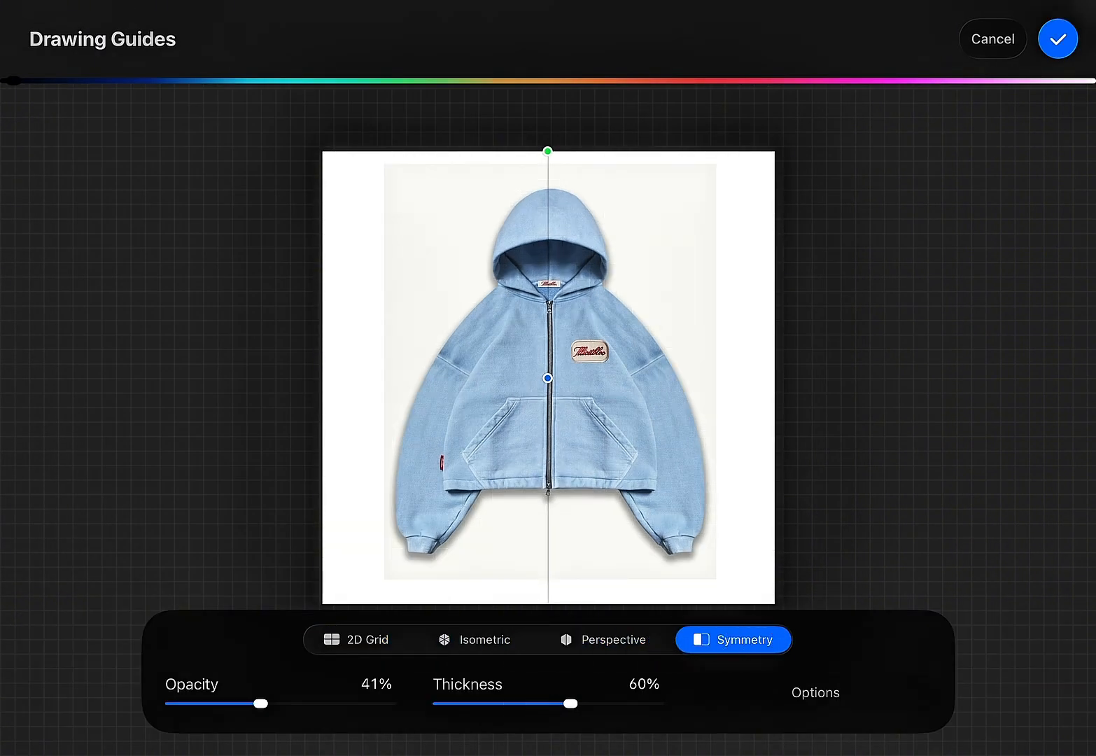
drag(14, 80, 294, 79)
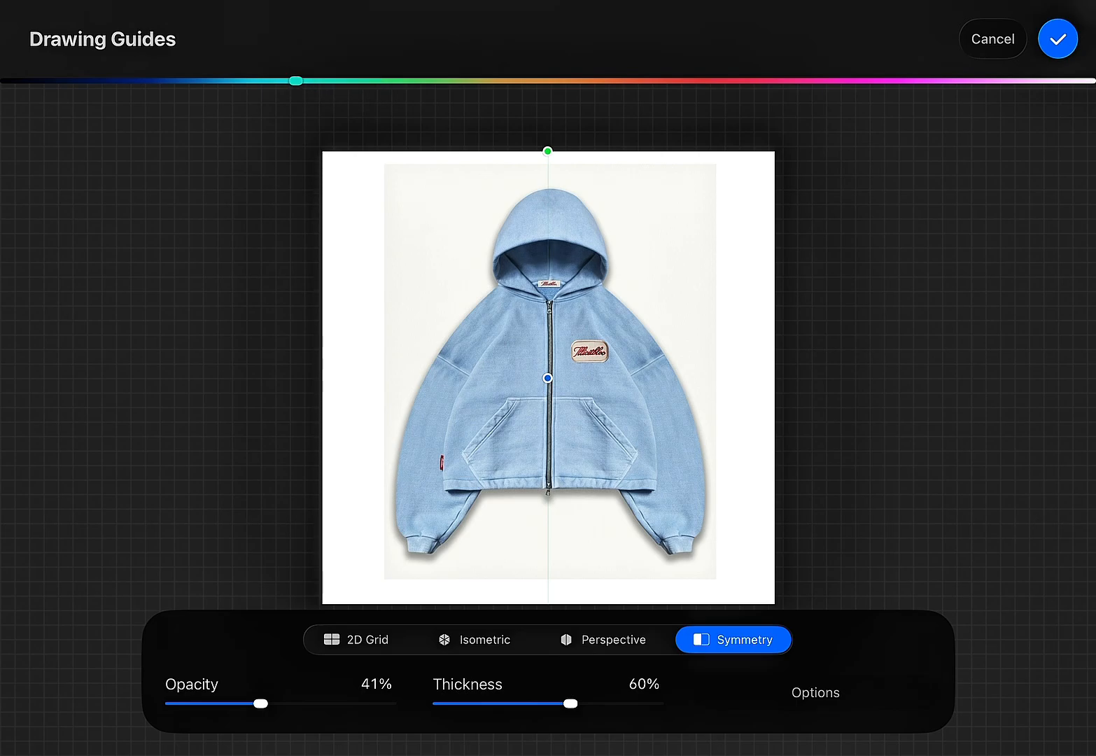
click(1058, 39)
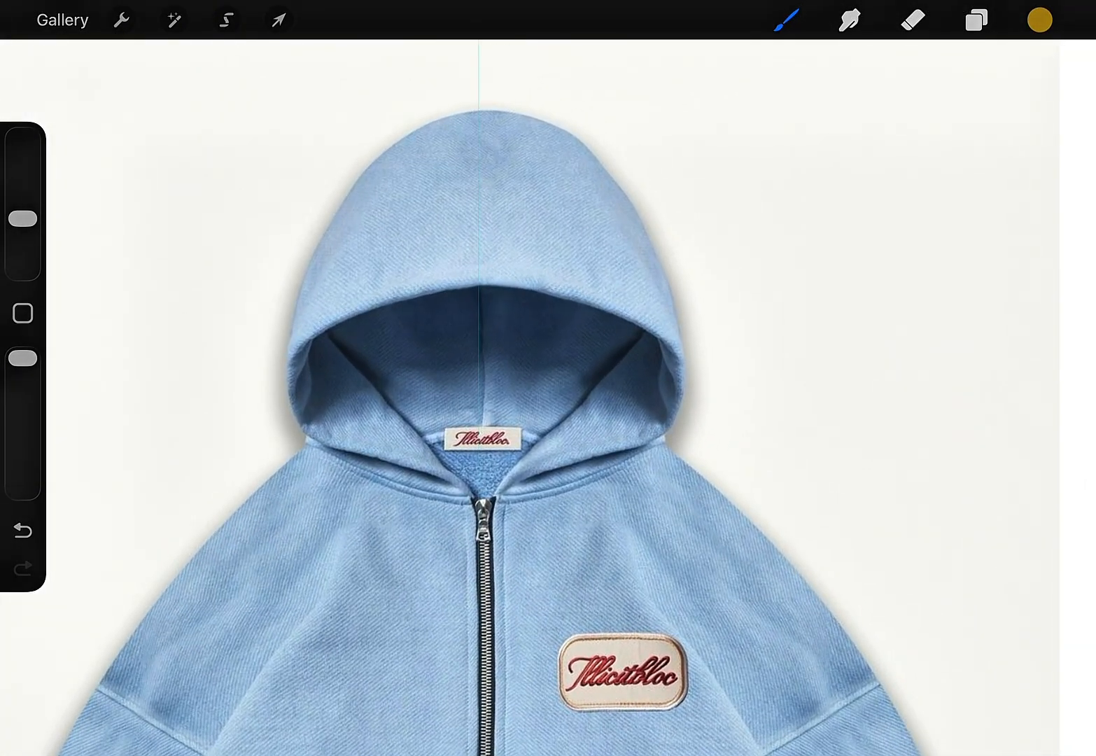
click(278, 19)
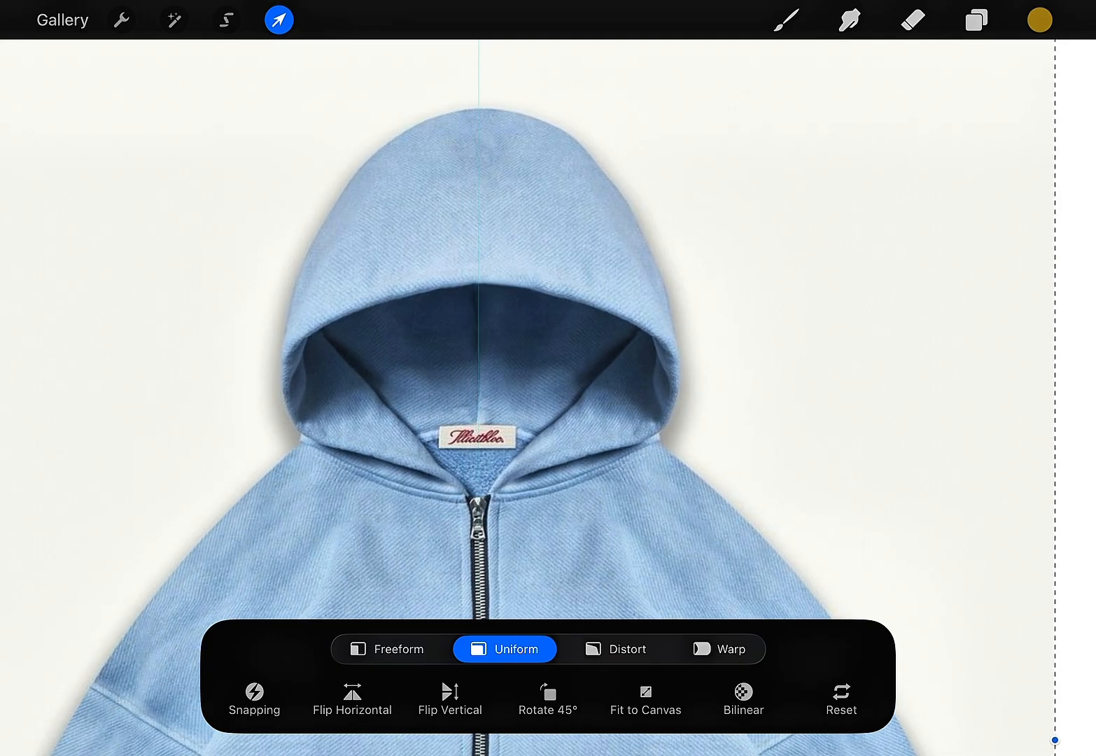
click(975, 19)
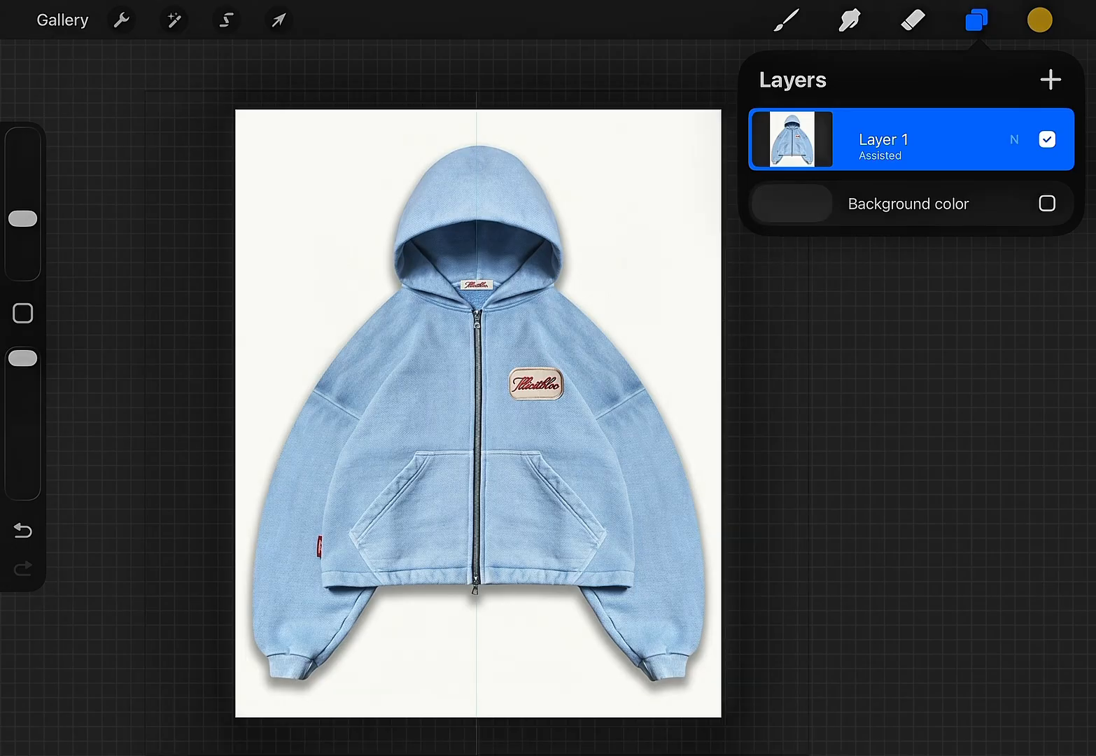
- Fade Layer 1 to 32% and trace the hoodie outline with the Mockup Tracer brush
click(1013, 140)
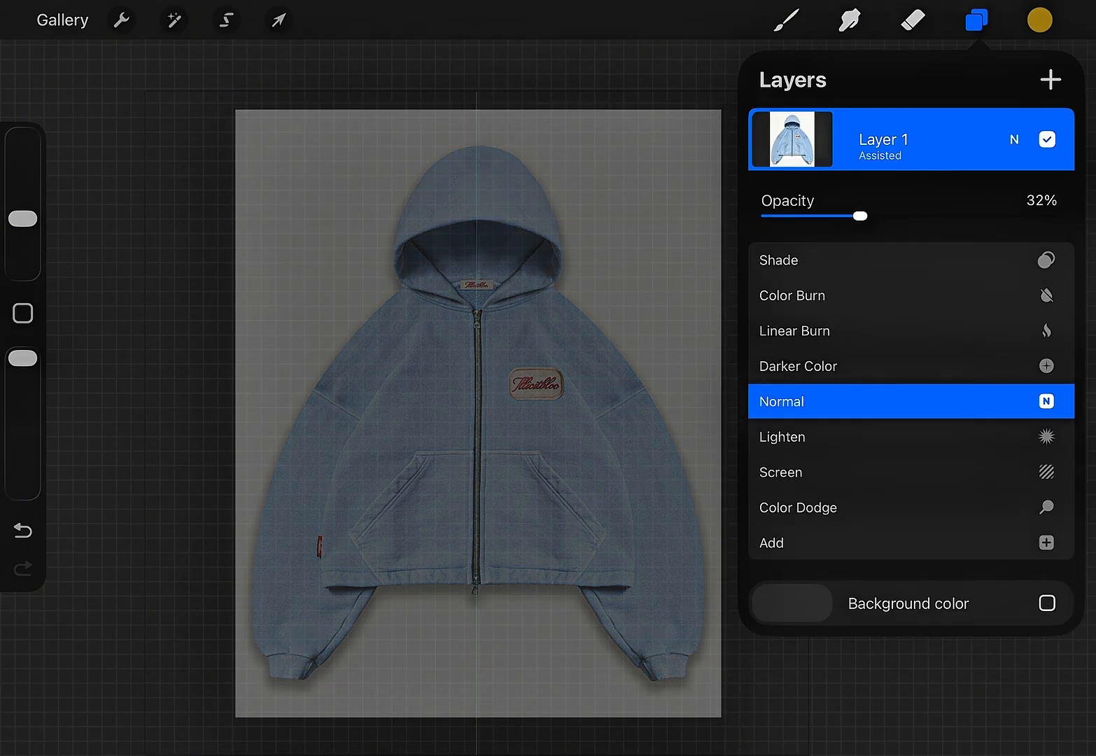
click(786, 19)
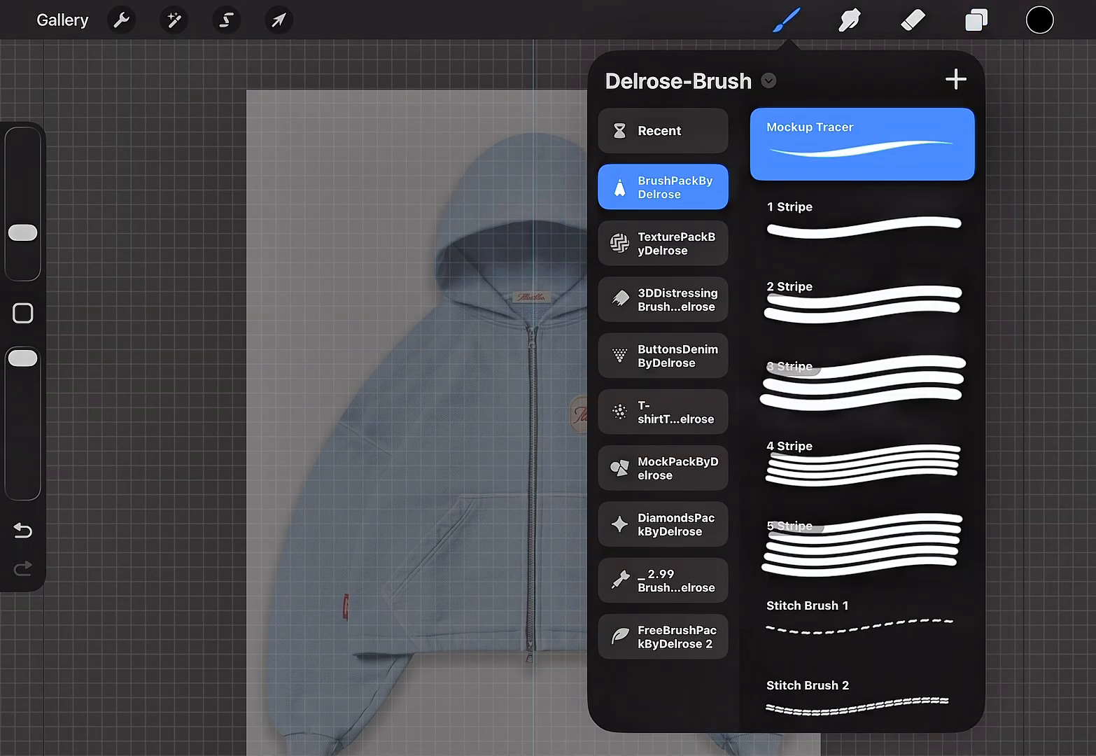
click(976, 20)
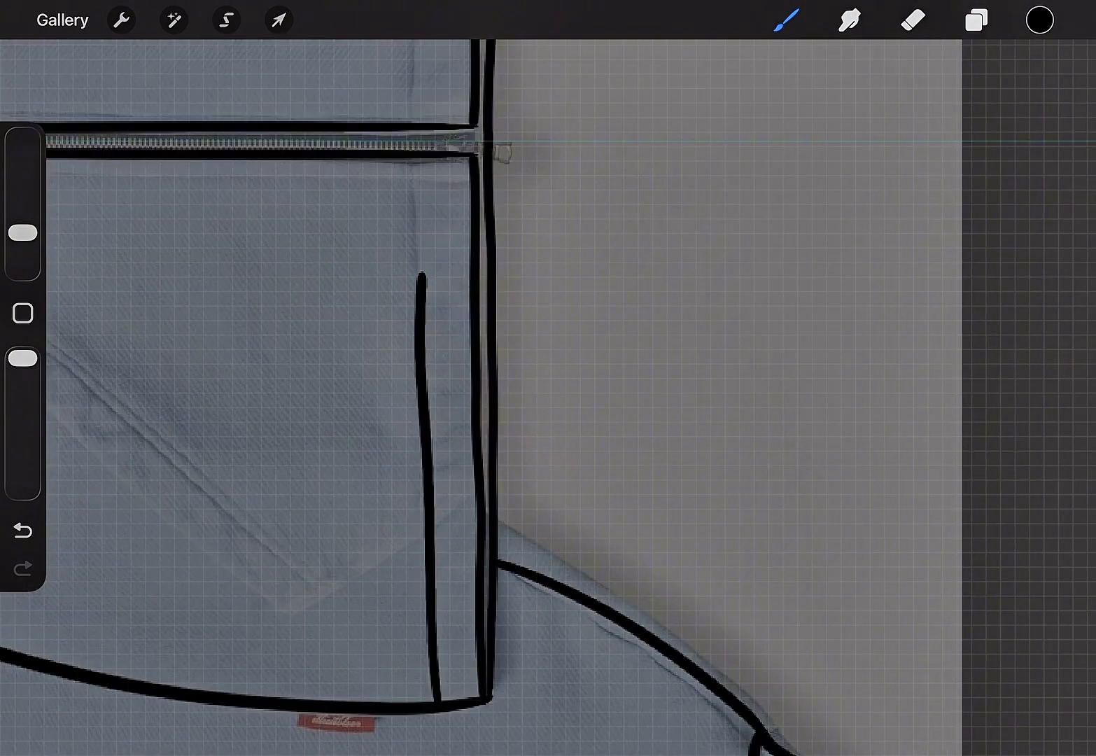
click(975, 20)
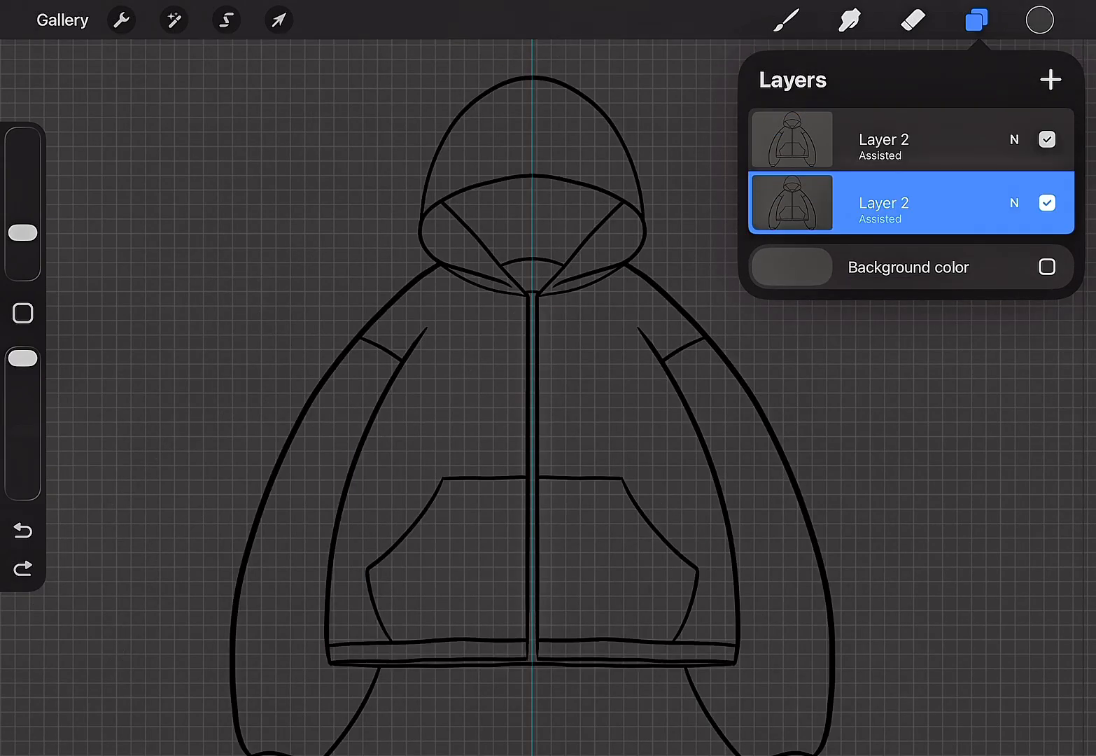
- Duplicate Layer 2, hide the photo and fill the inner neck in dark grey
click(1049, 80)
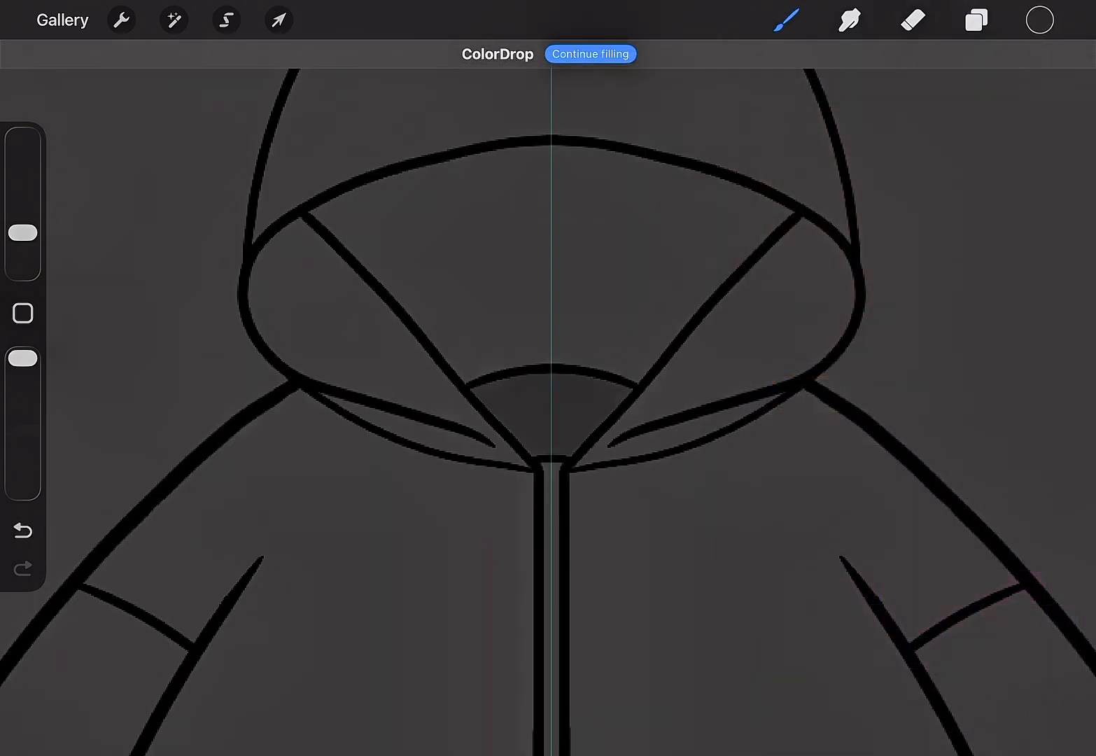
click(976, 20)
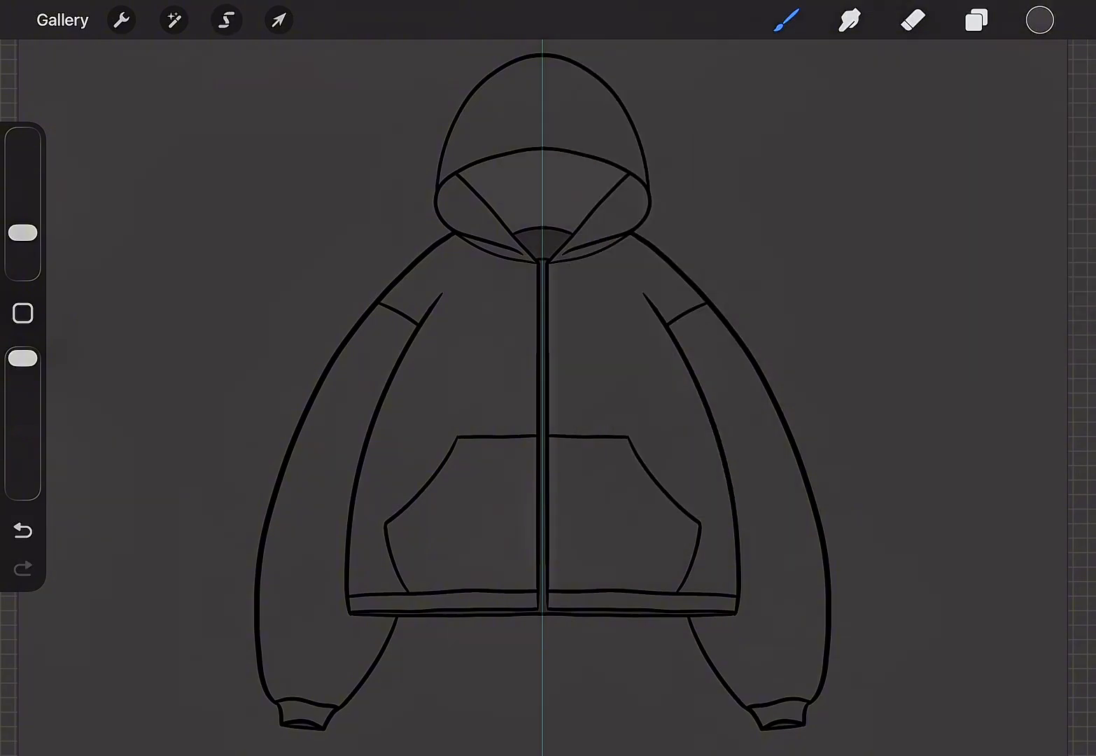
- Auto-select the dark grey hoodie silhouette and Copy & Paste it to a new layer
click(226, 20)
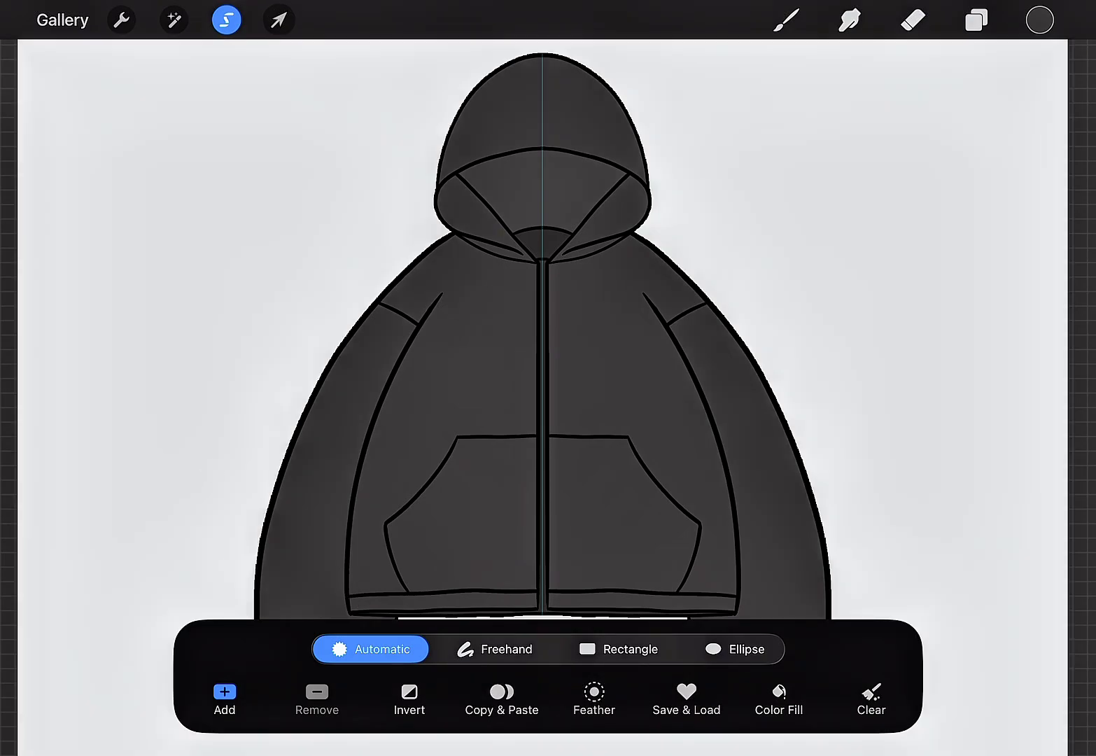
click(278, 19)
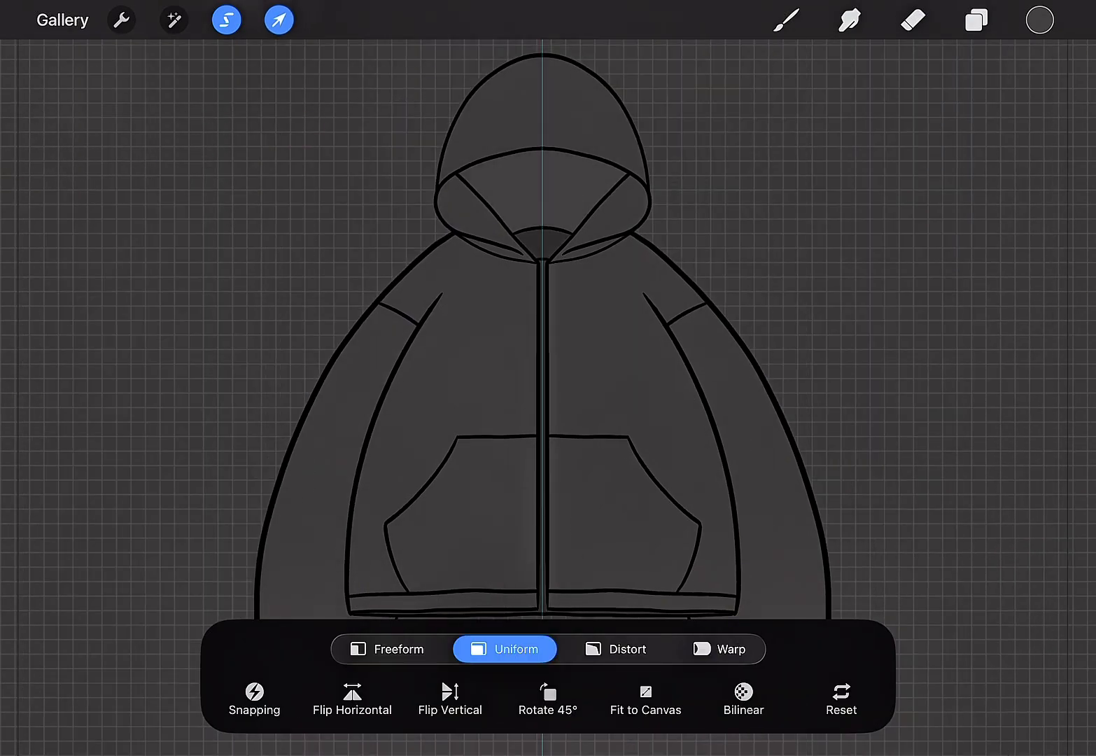
click(976, 19)
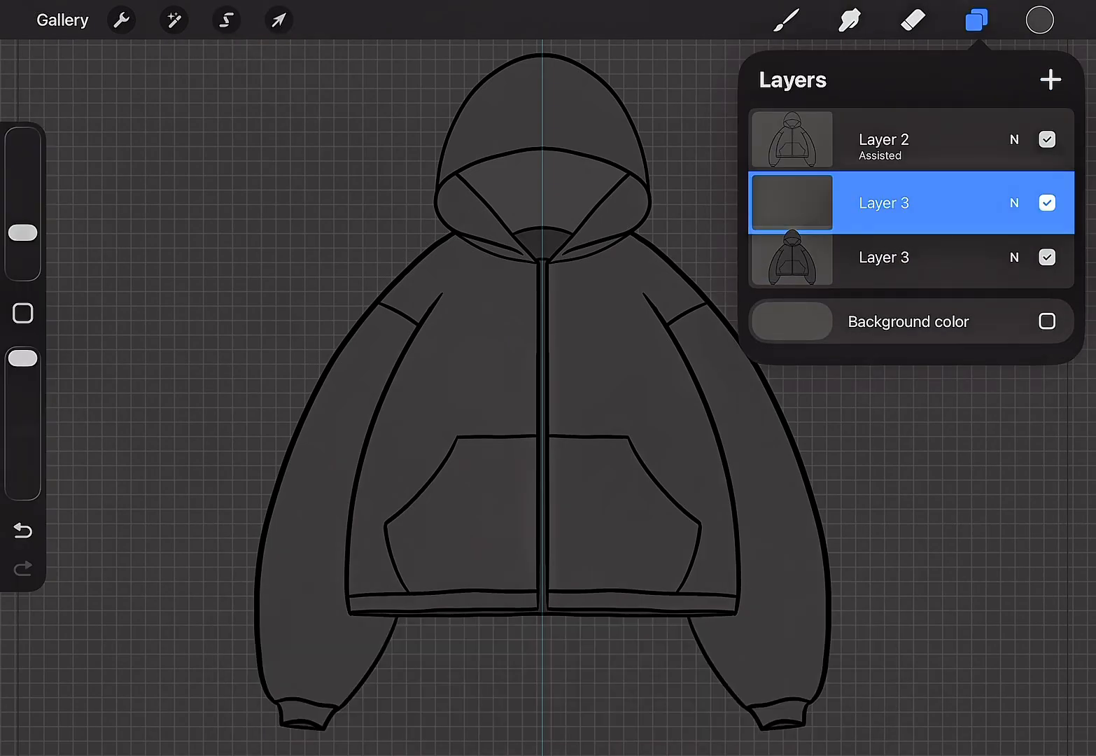
- Import IMG_0873.jpeg as a grey fabric texture layer over the hoodie
click(120, 20)
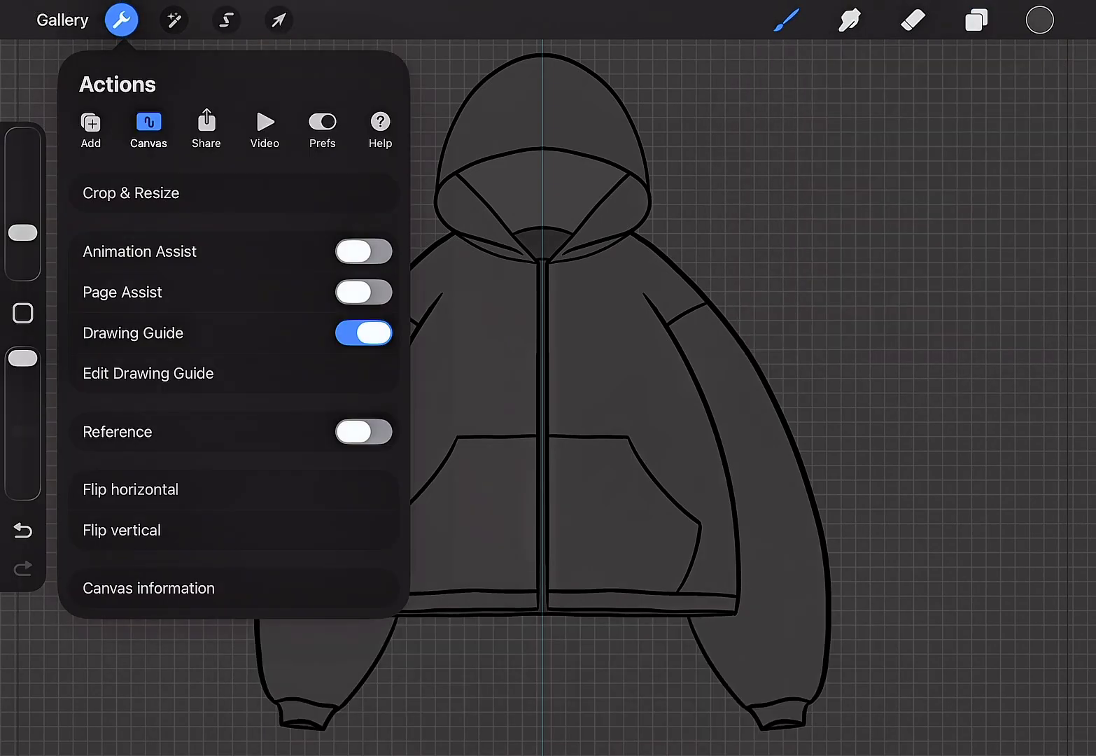
click(91, 130)
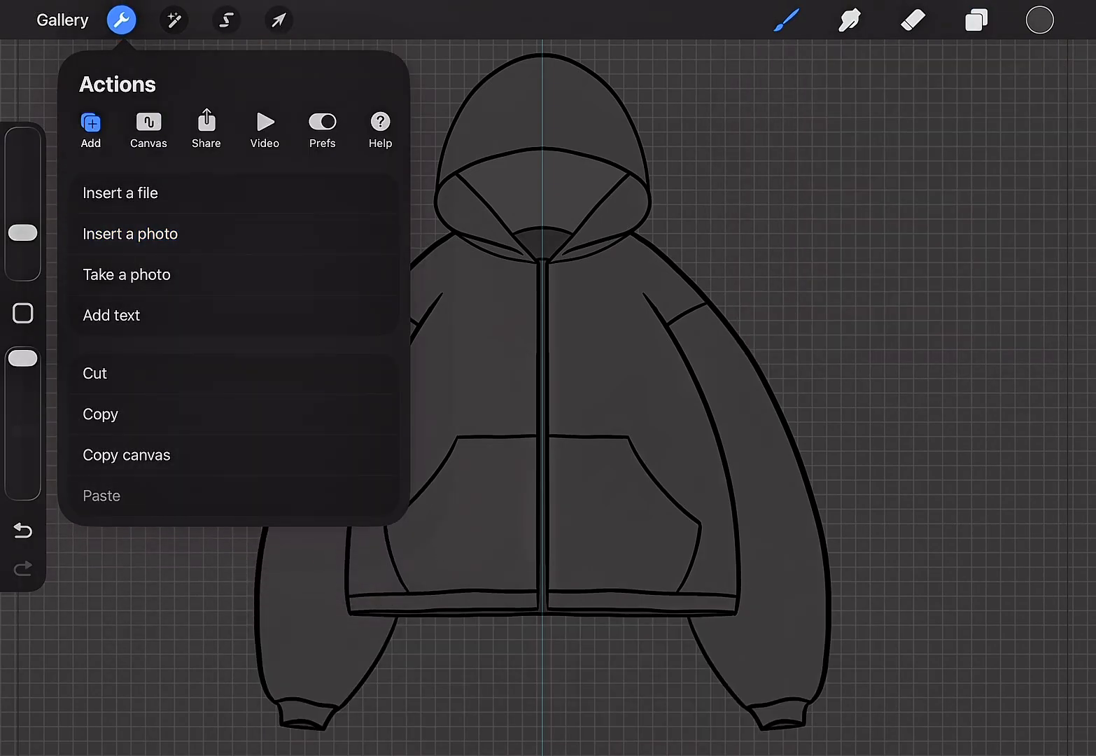
click(130, 233)
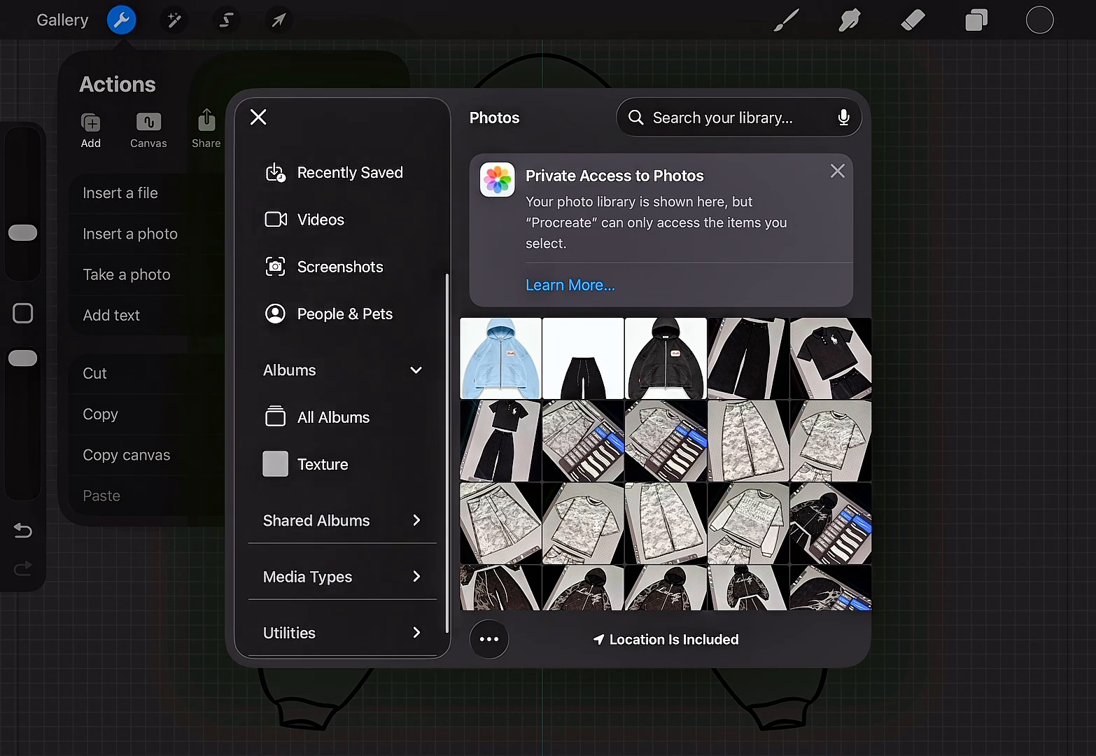
click(321, 464)
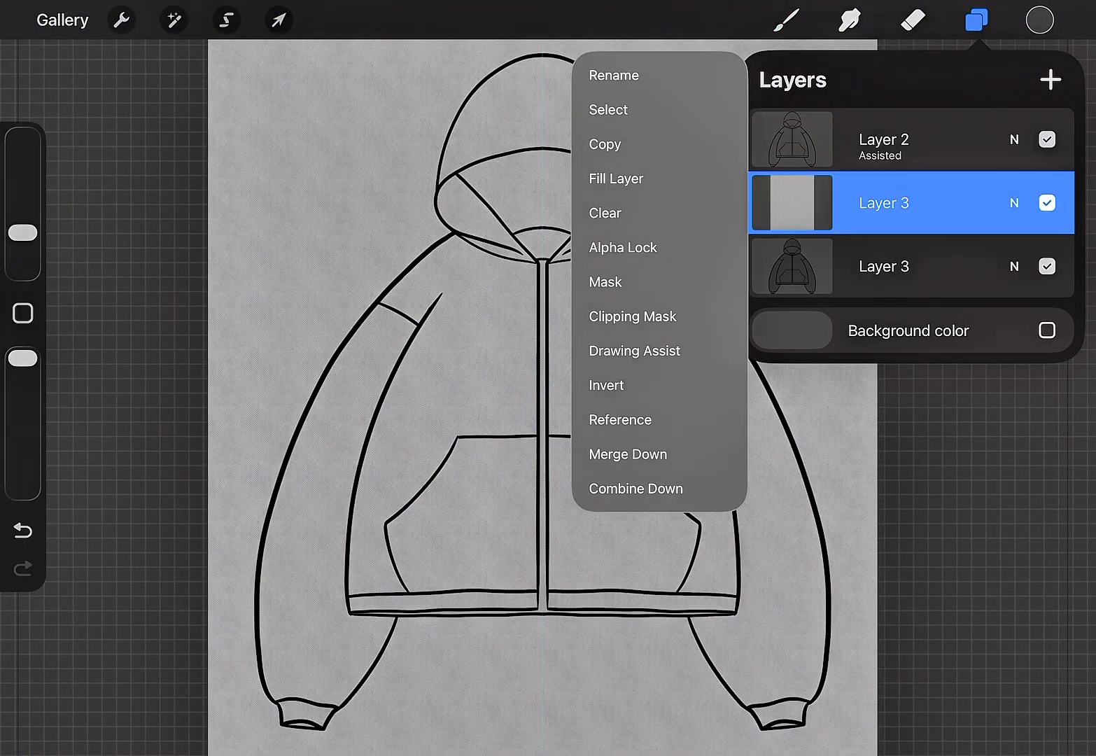
click(1013, 203)
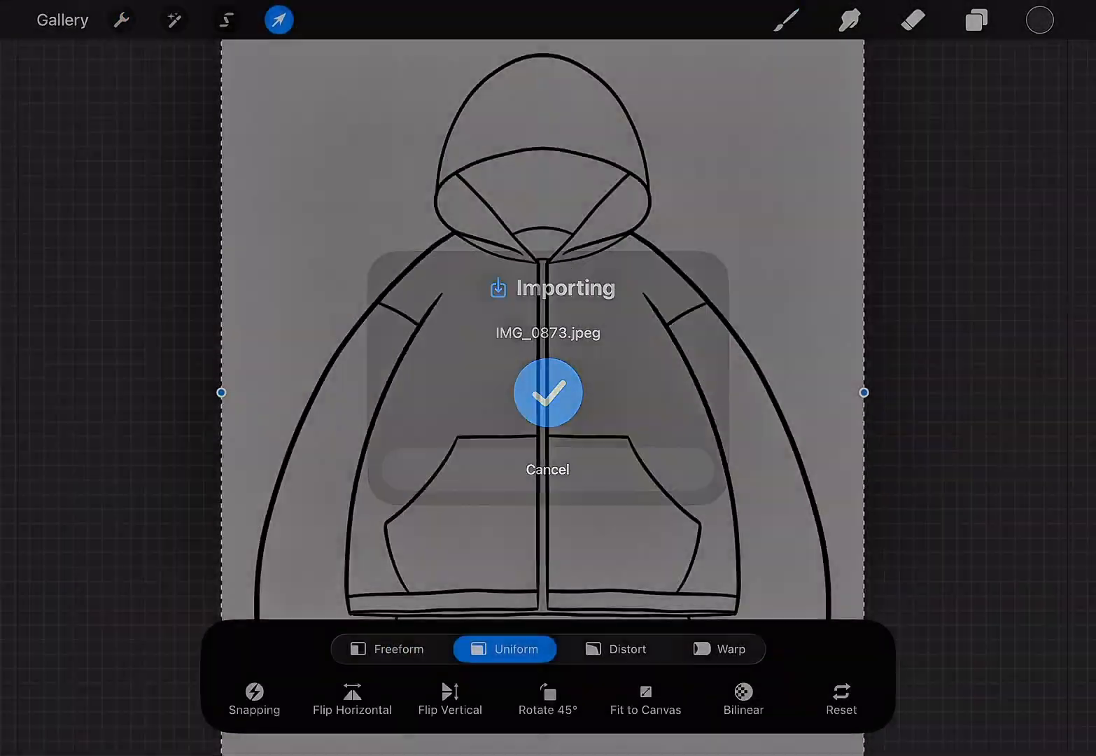
click(976, 20)
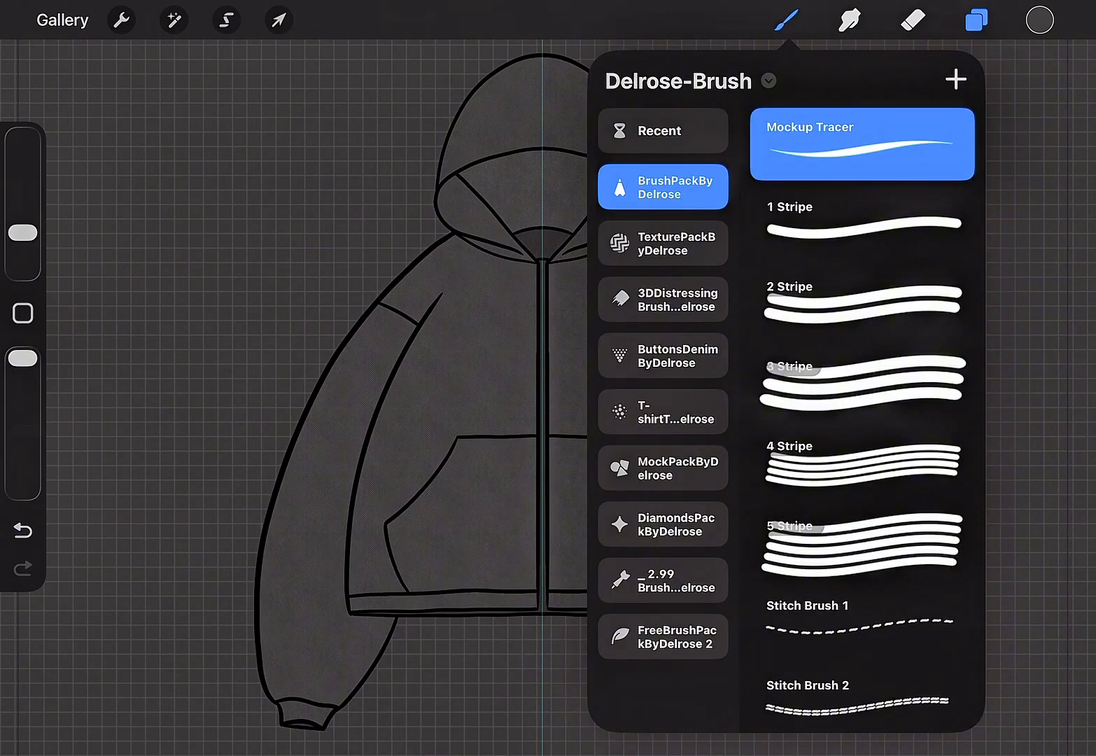
- Brush dark denim texture over the hoodie body on a clipped layer and erase the excess
click(1040, 19)
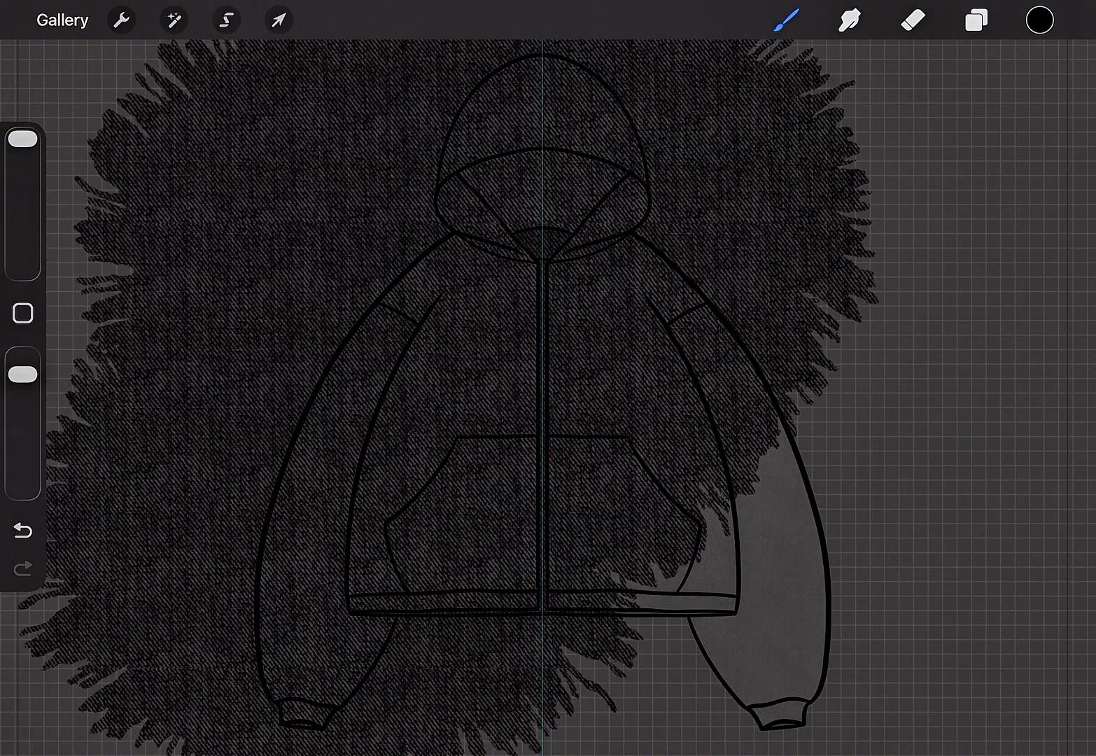
click(975, 20)
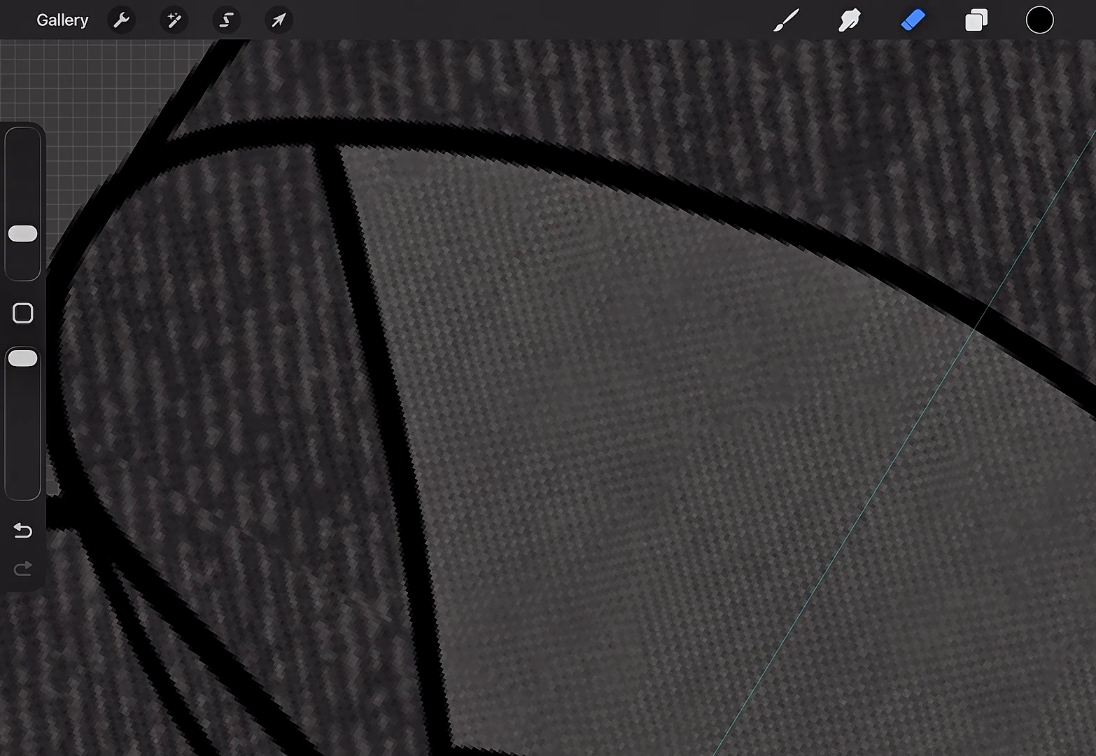
click(975, 20)
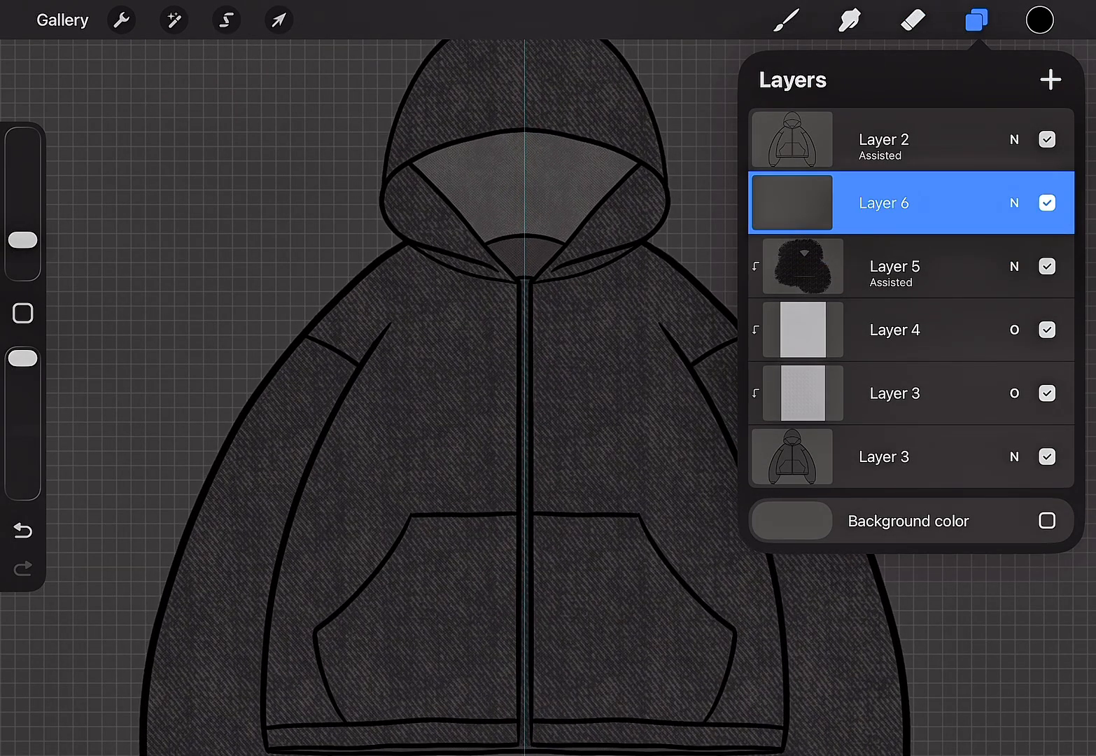
- Paint TexturePackByDelrose's Denim Texture 2 over the hoodie and hood on a new layer
click(785, 19)
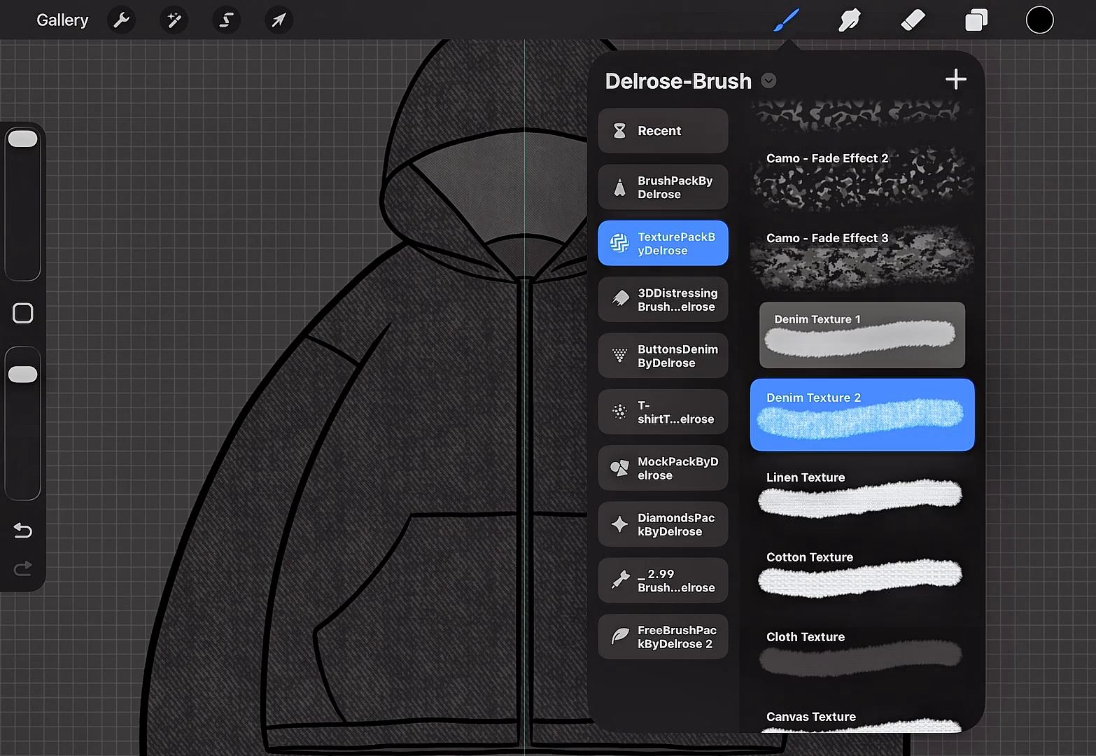
click(975, 19)
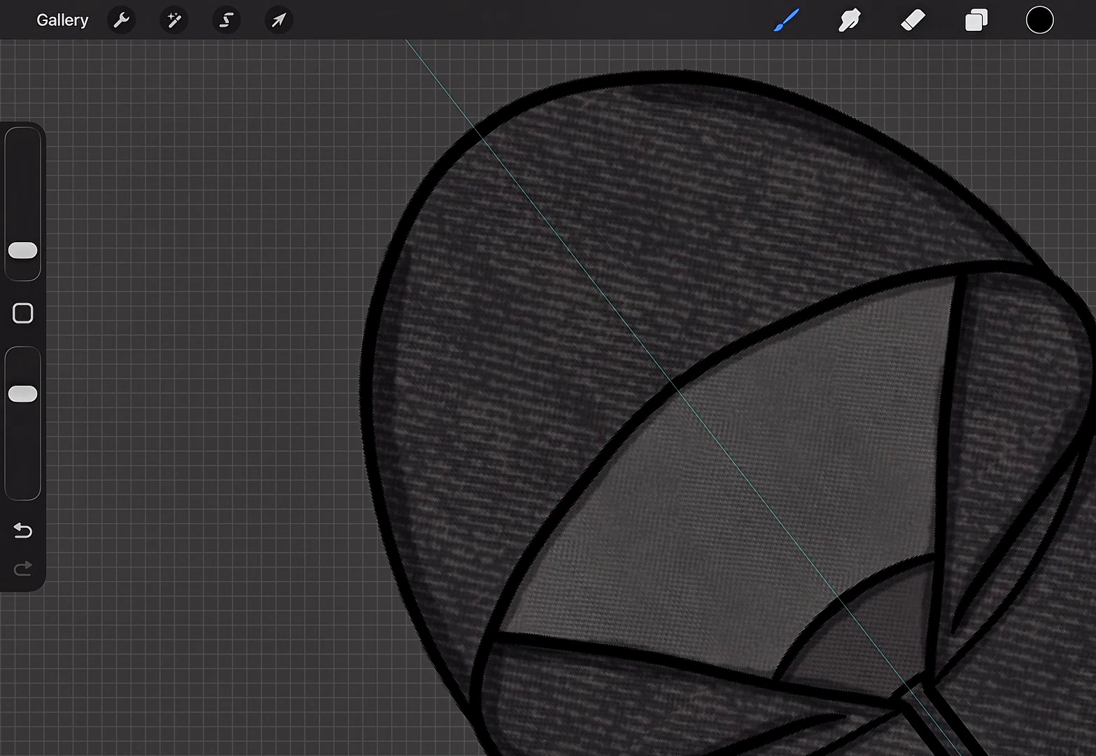
- Gaussian-blur the denim texture, duplicate the layer, then blur again at 7%
click(173, 20)
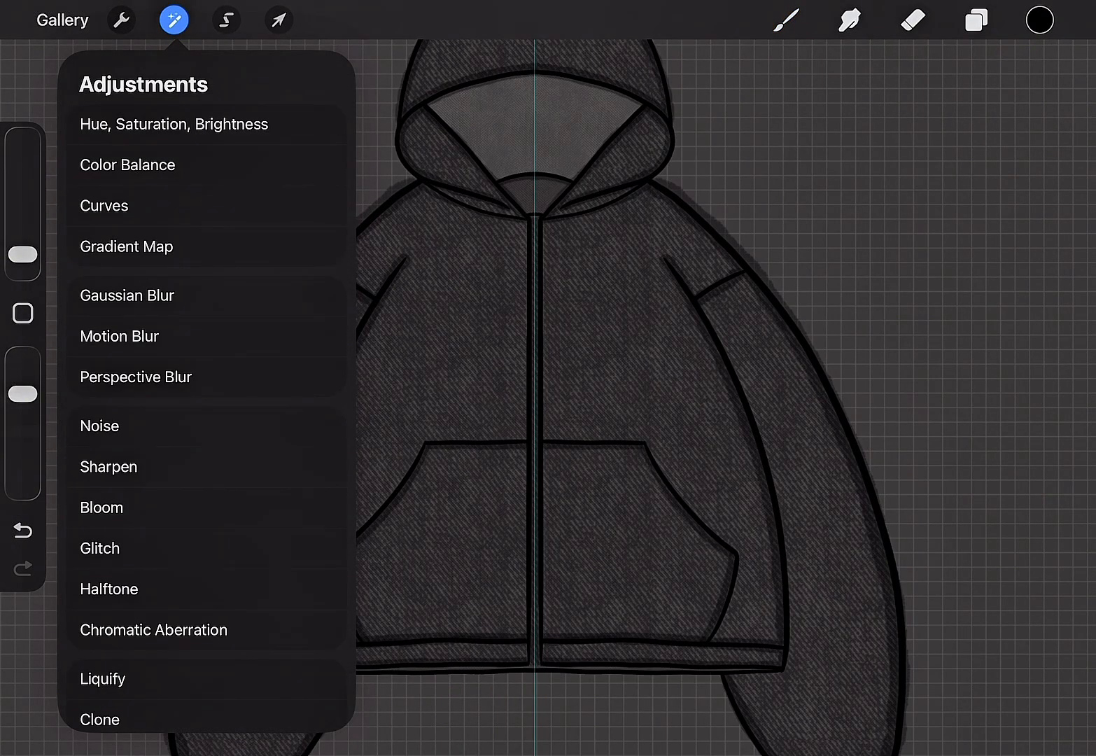
click(126, 294)
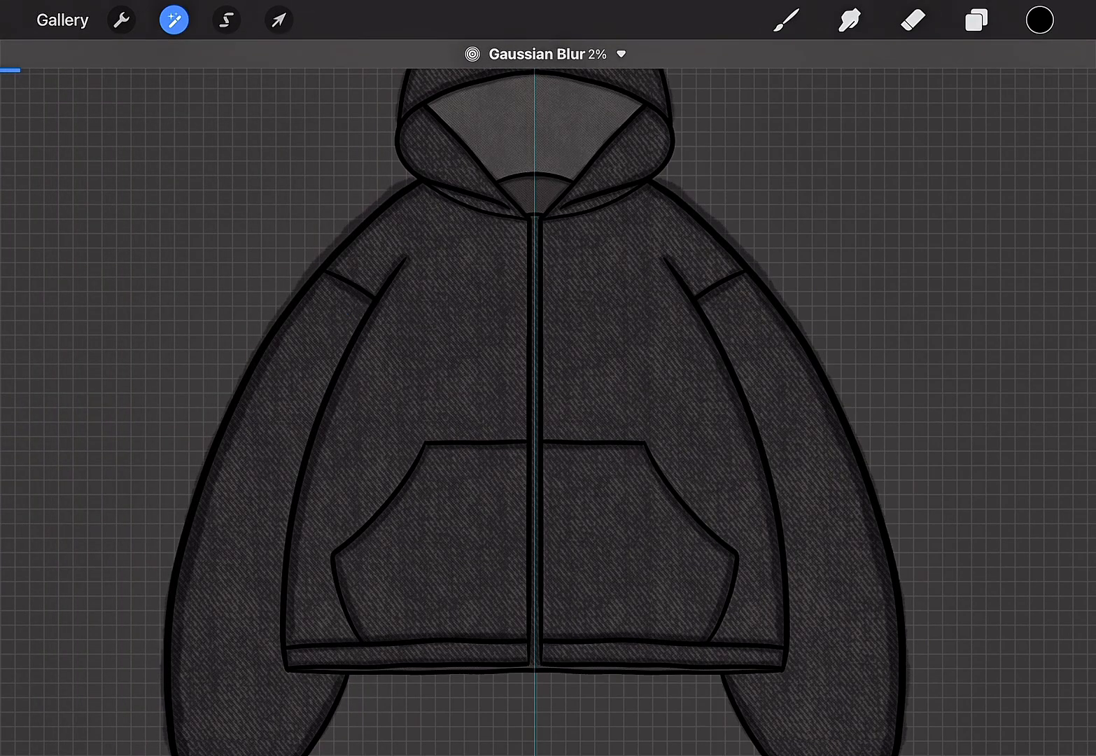
click(975, 20)
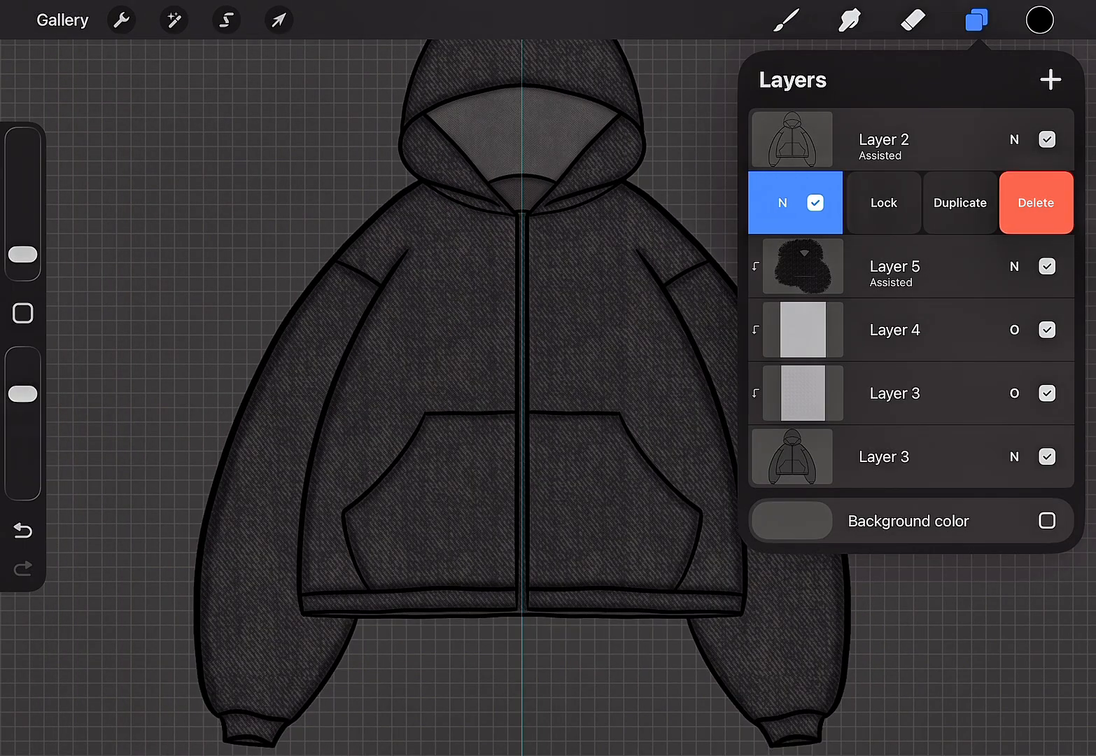
click(173, 20)
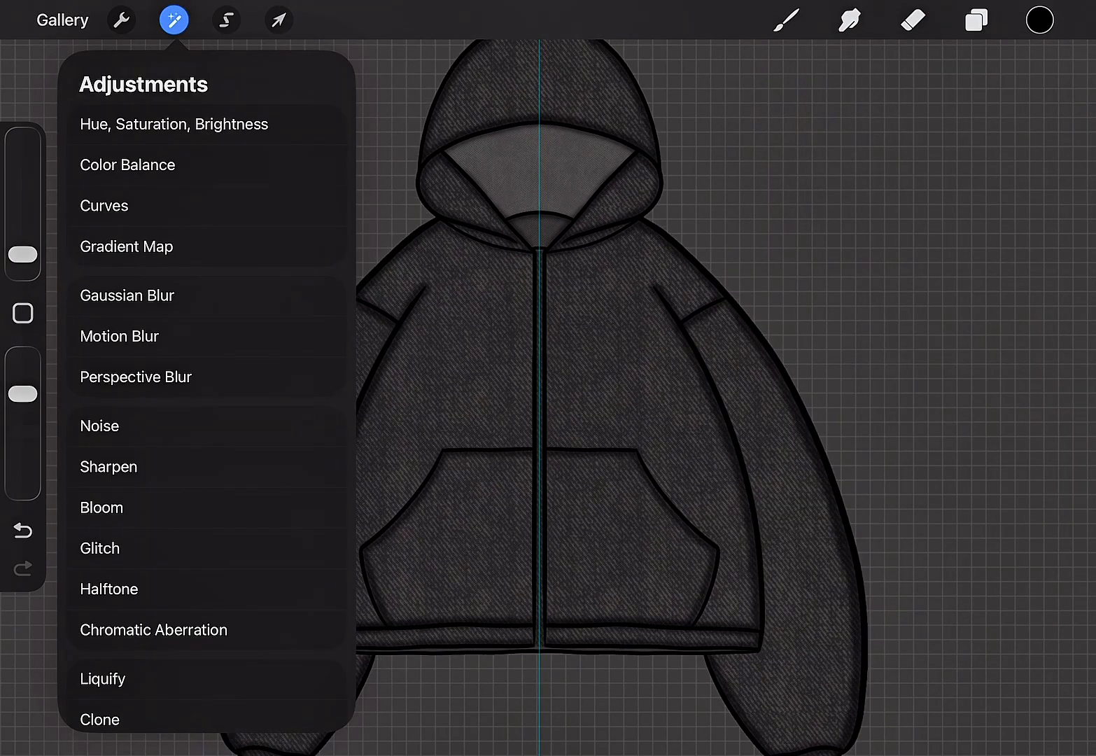
click(126, 295)
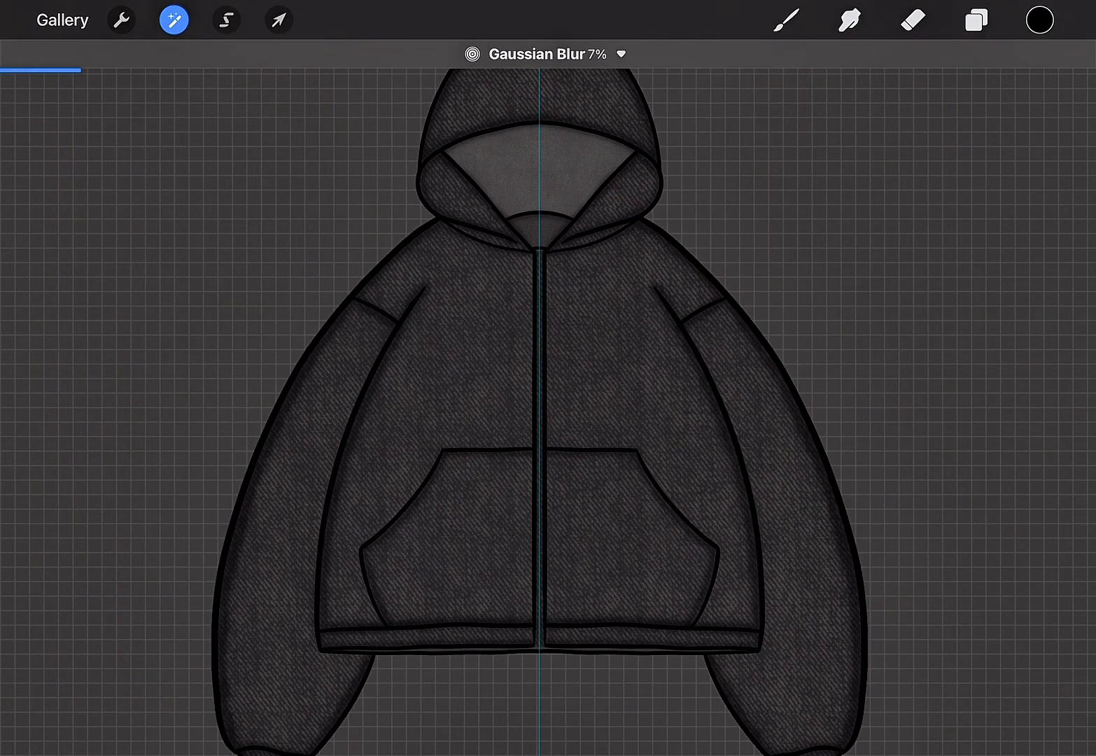
- Trace white dashed stitching along the pocket and shoulder seams with Stitch Brush 1 on a new layer
click(975, 19)
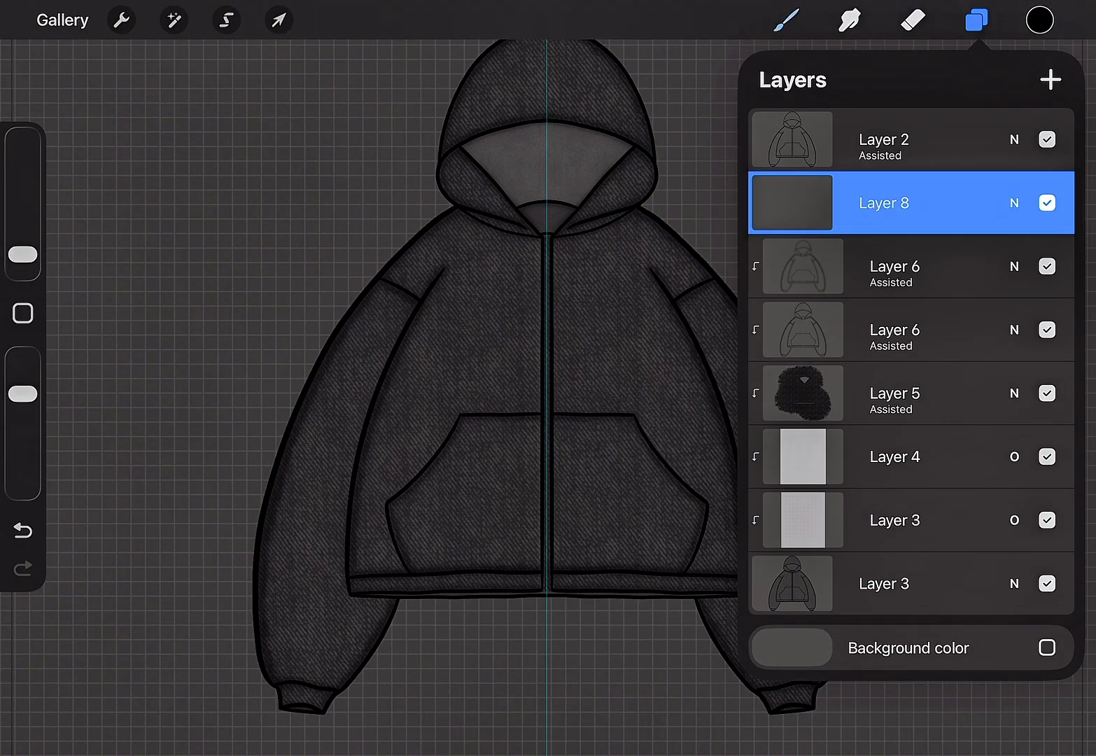
click(785, 19)
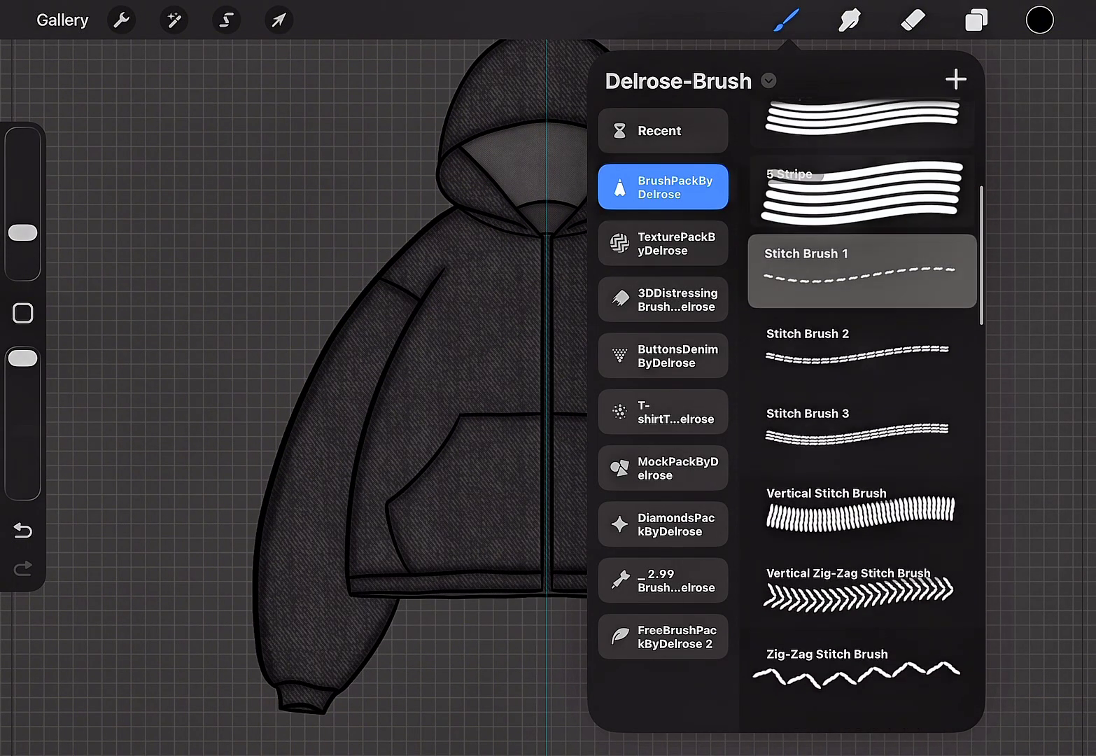
click(861, 336)
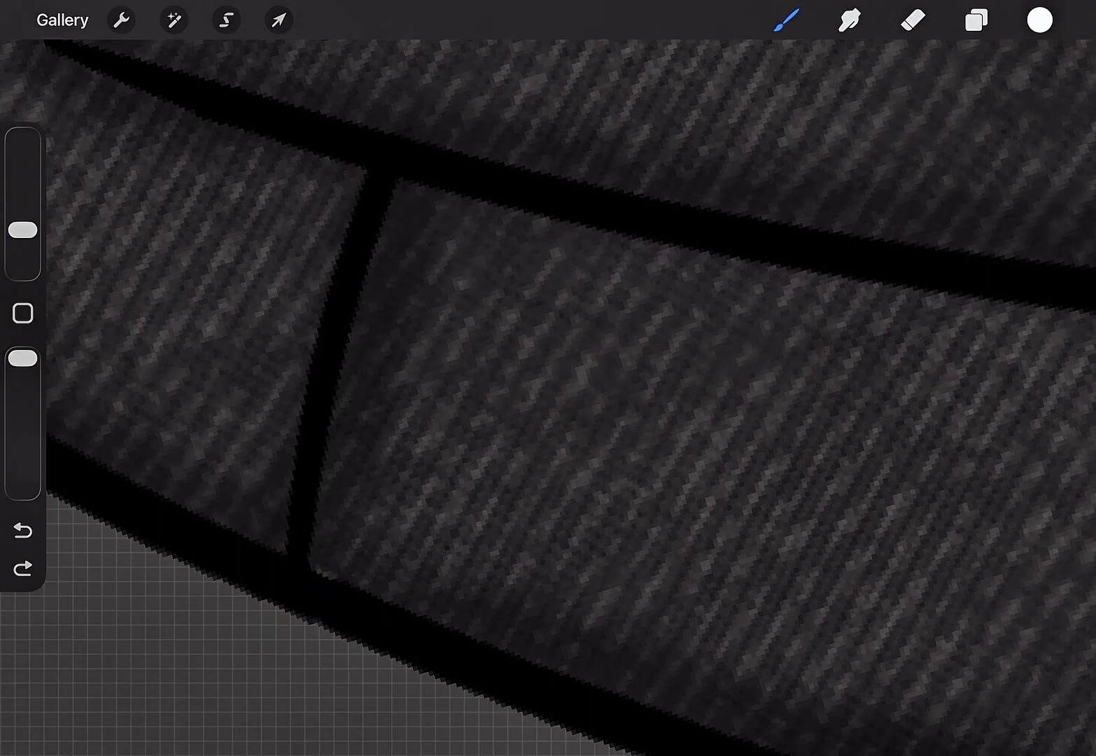
click(975, 20)
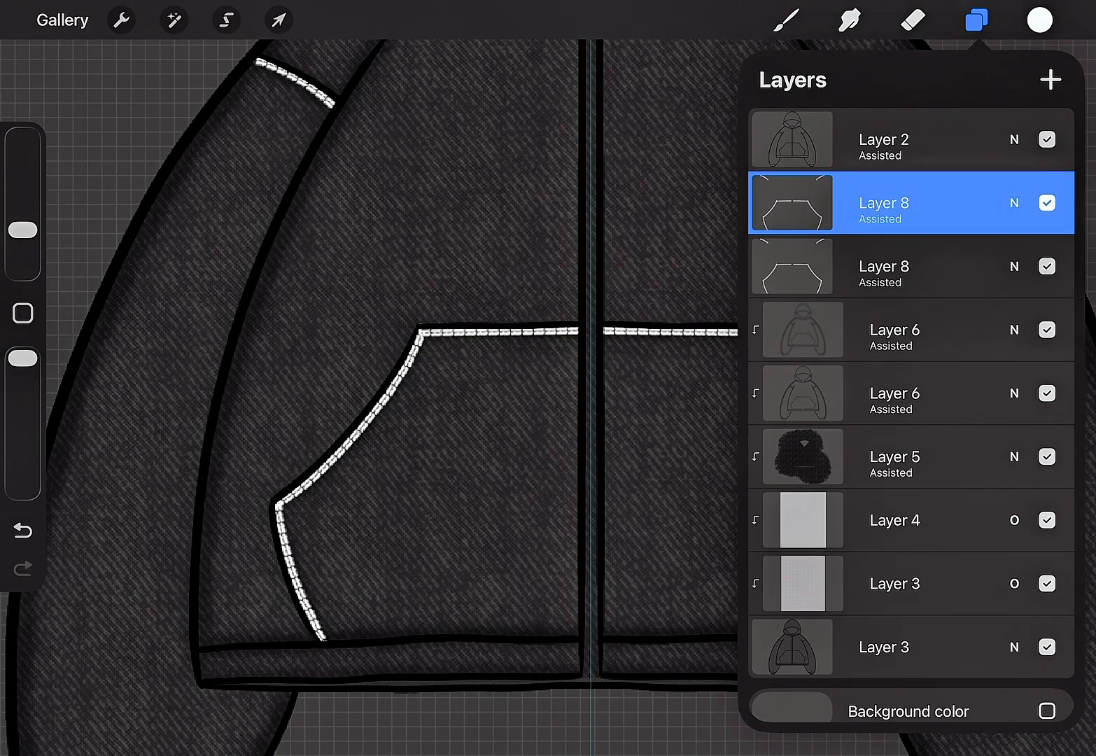
- Lower the stitching layer's opacity to 36% and add a new empty layer
click(884, 266)
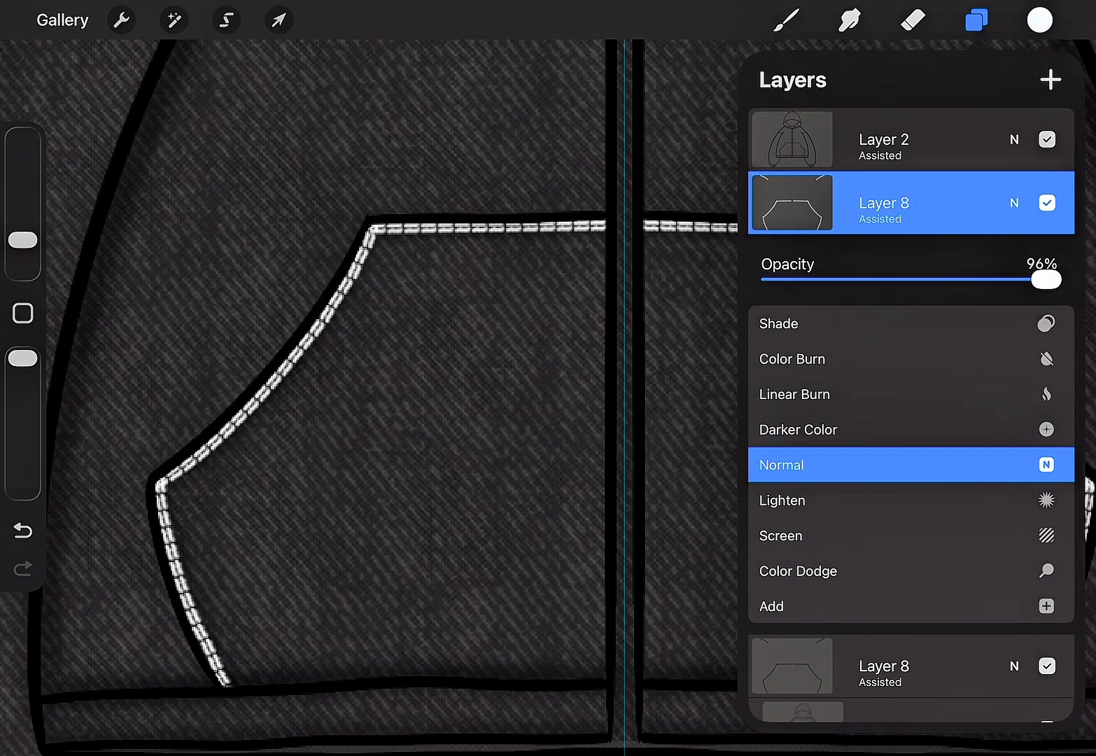
drag(1046, 279, 871, 279)
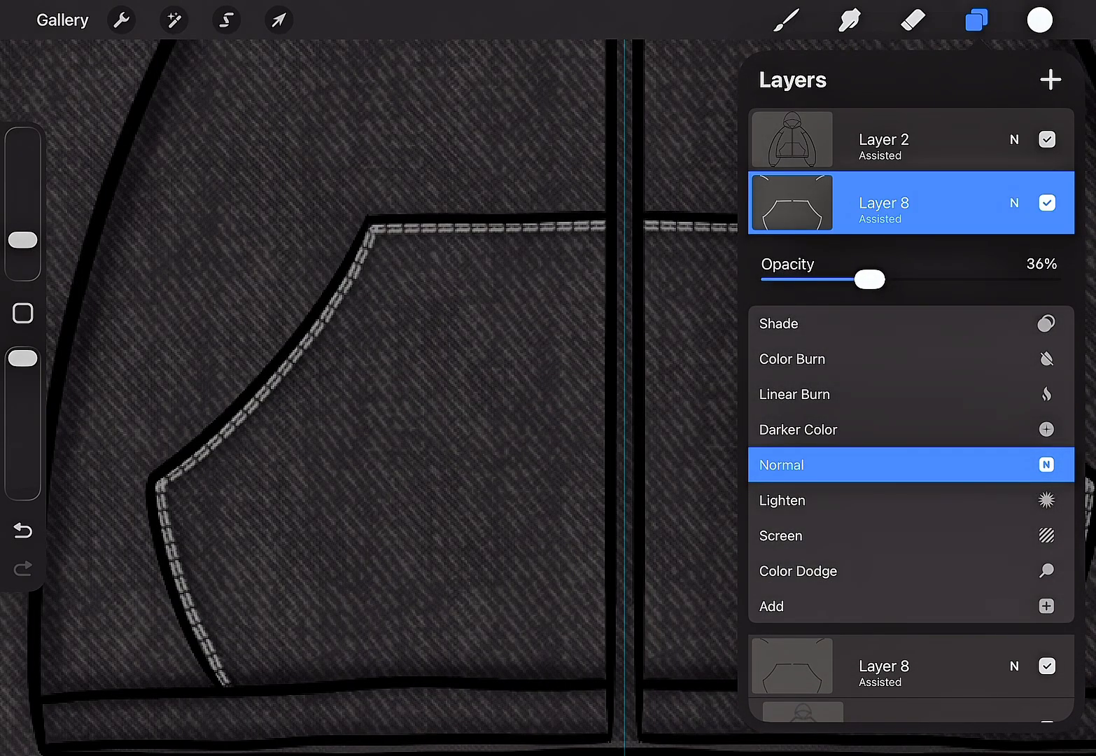
click(278, 19)
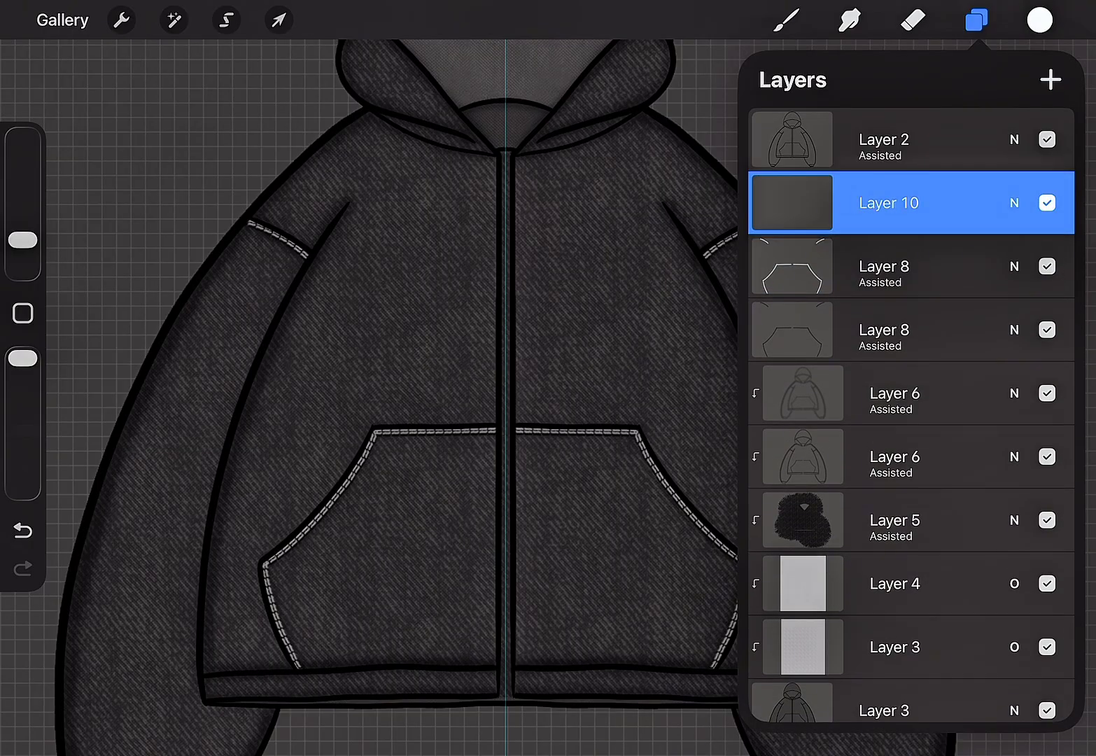
- Draw a straight zipper stroke down the centre seam with Zipper Brush 1, toned to muted grey
click(787, 20)
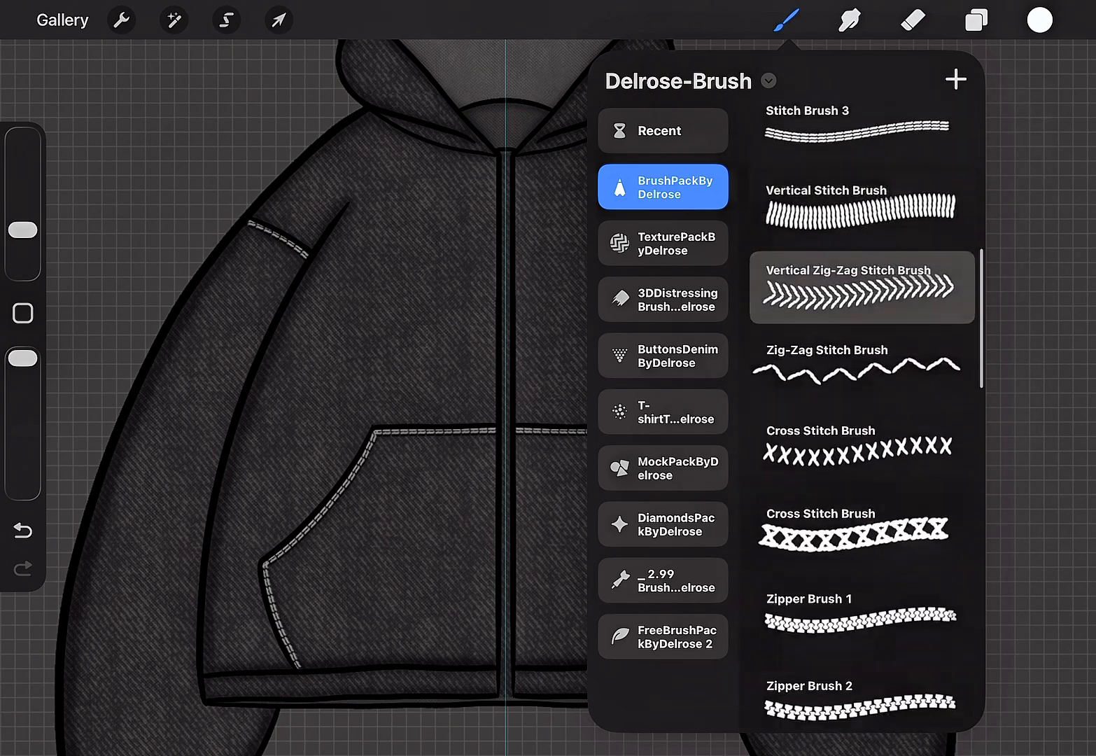
scroll(down, 3)
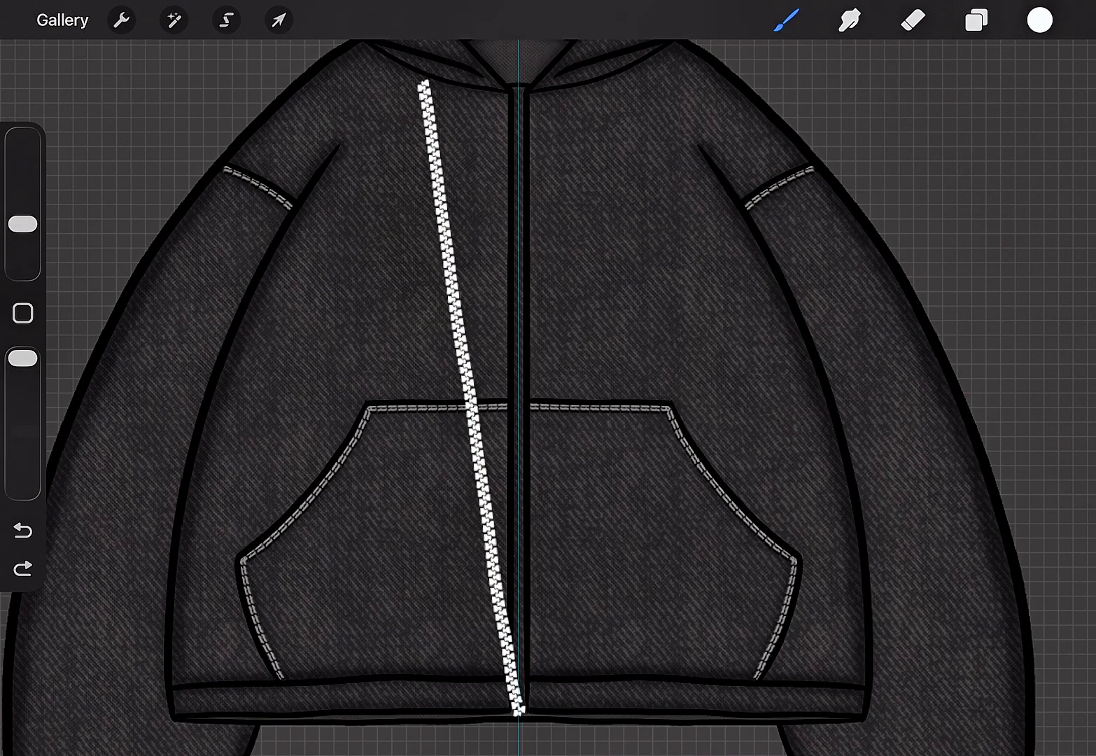
click(975, 20)
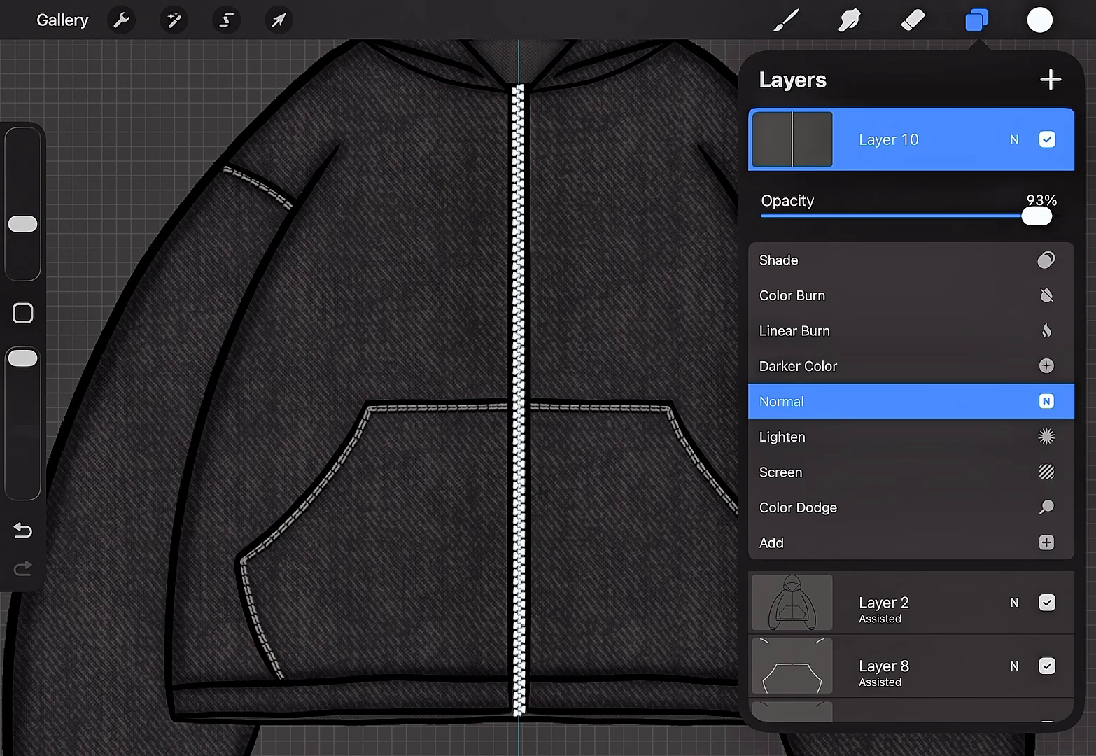
click(787, 19)
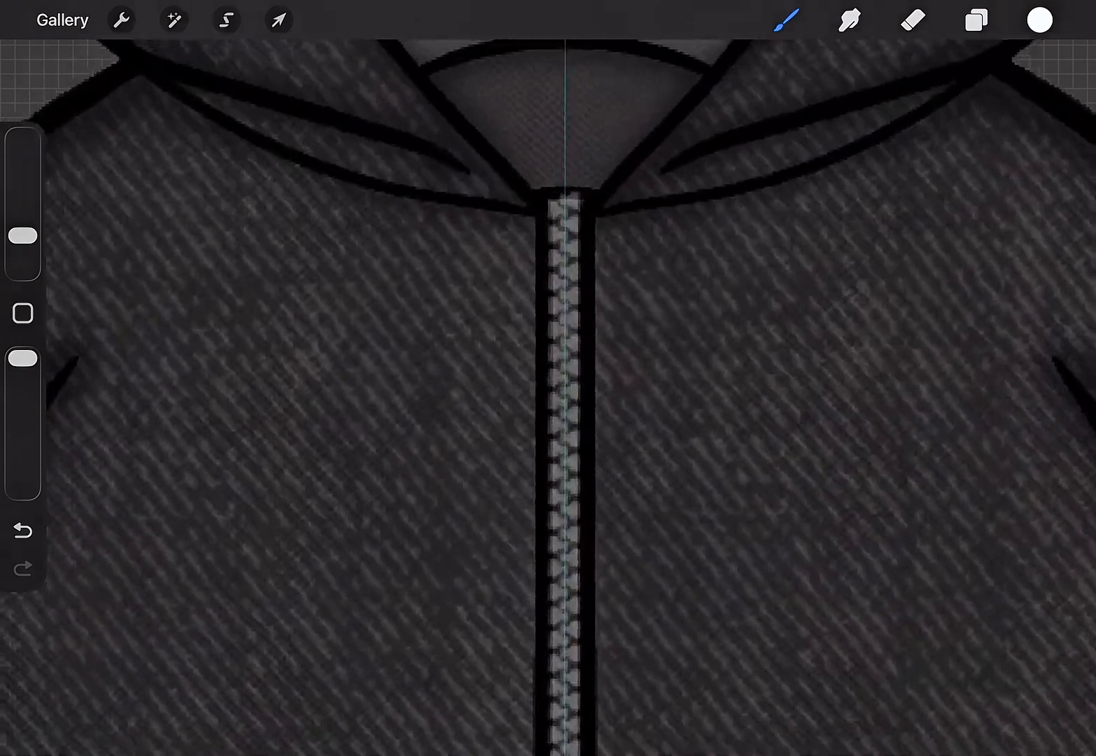
- Insert the zipper pull and 'Lucky' script images at the collar and chest
click(279, 20)
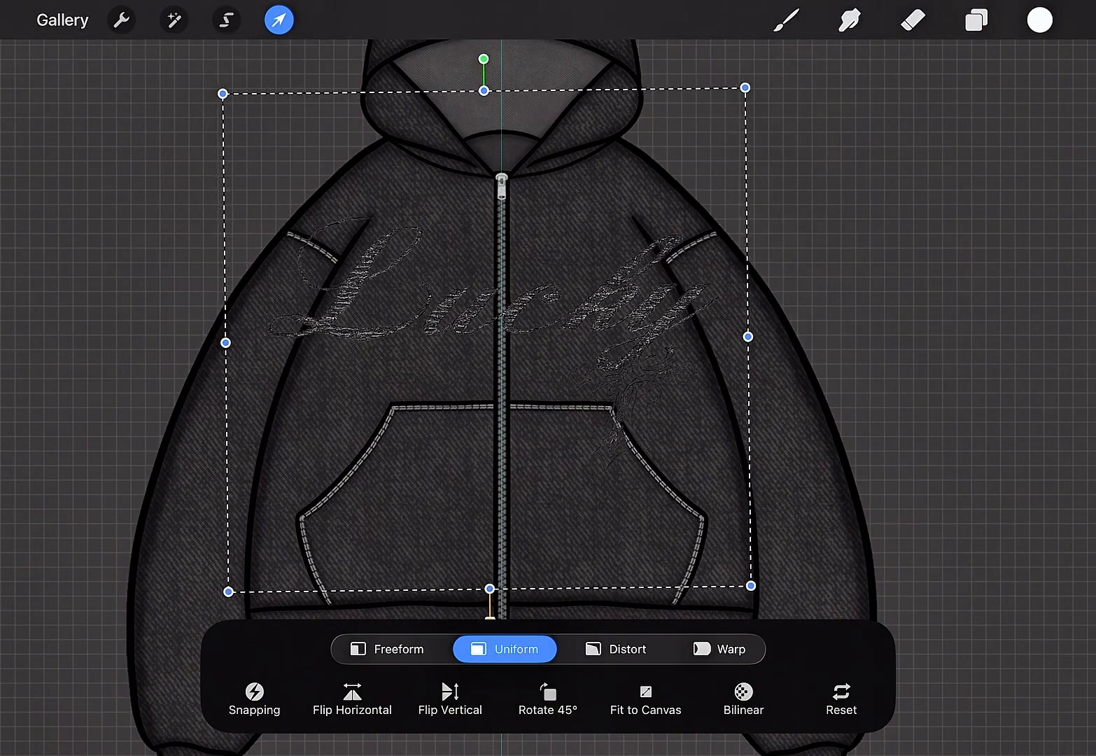
click(975, 19)
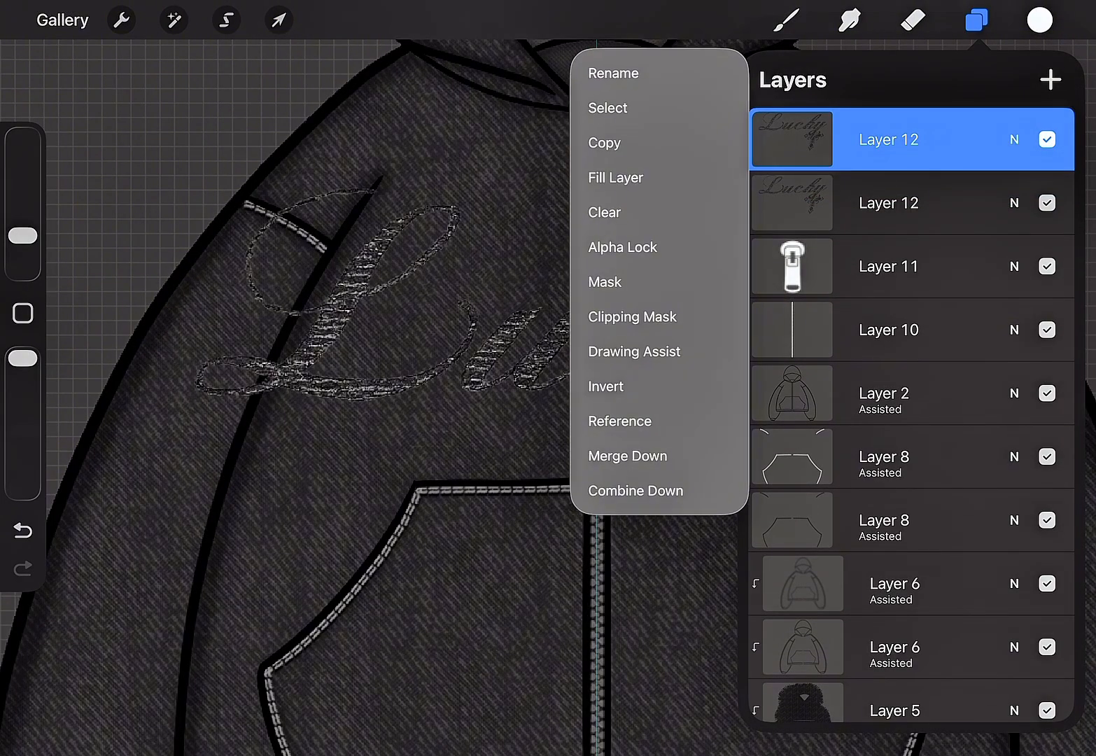